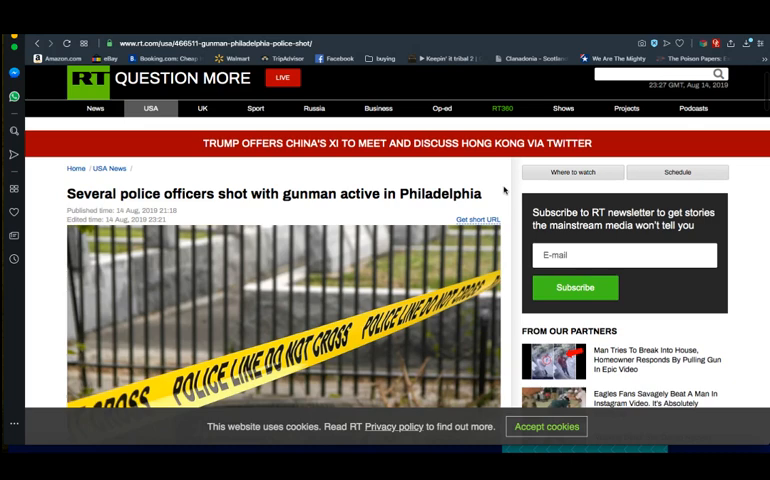
- Scroll down through the rest of the RT Philadelphia shooting article before leaving it
scroll(down, 3)
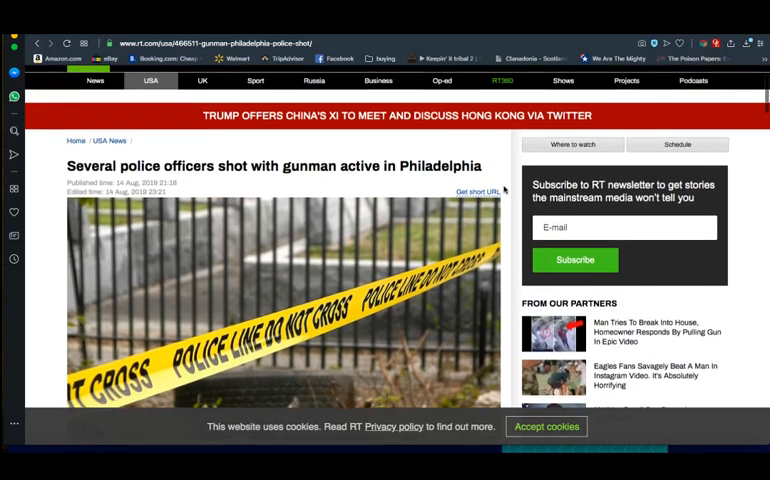
scroll(down, 3)
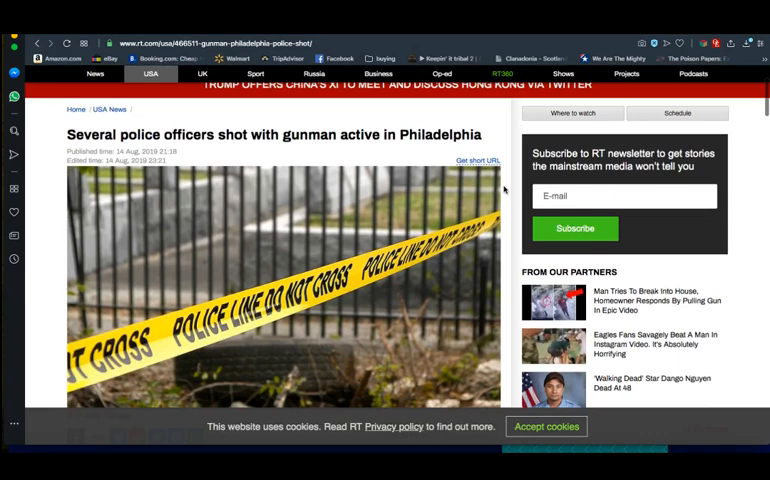
scroll(down, 3)
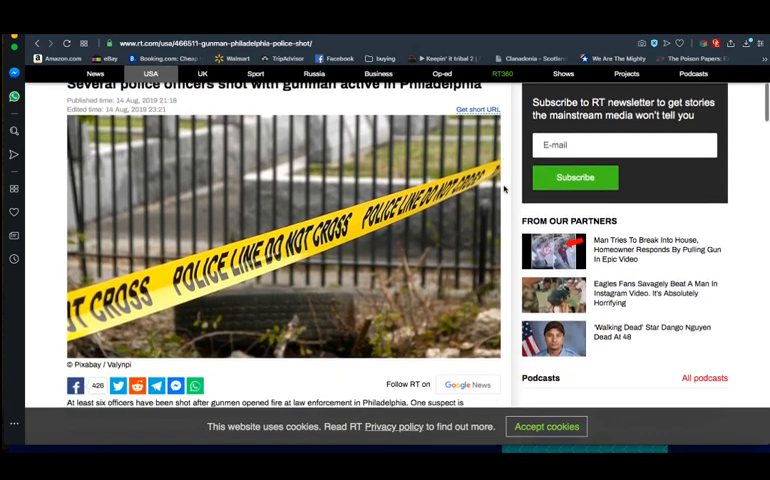
scroll(down, 3)
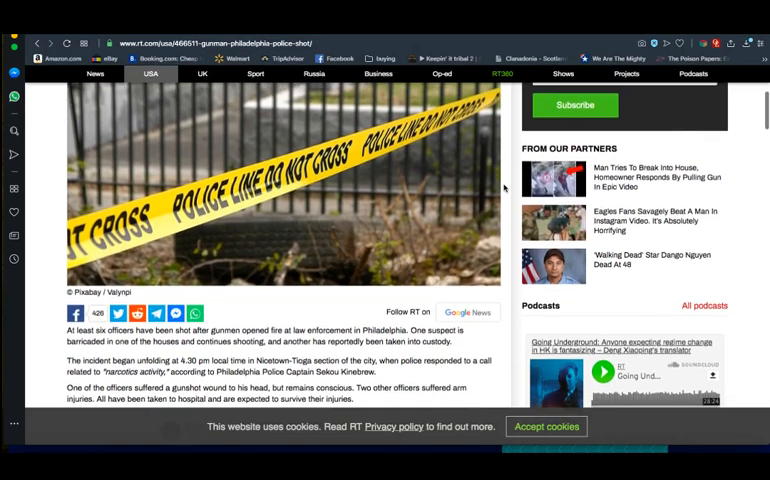
scroll(down, 3)
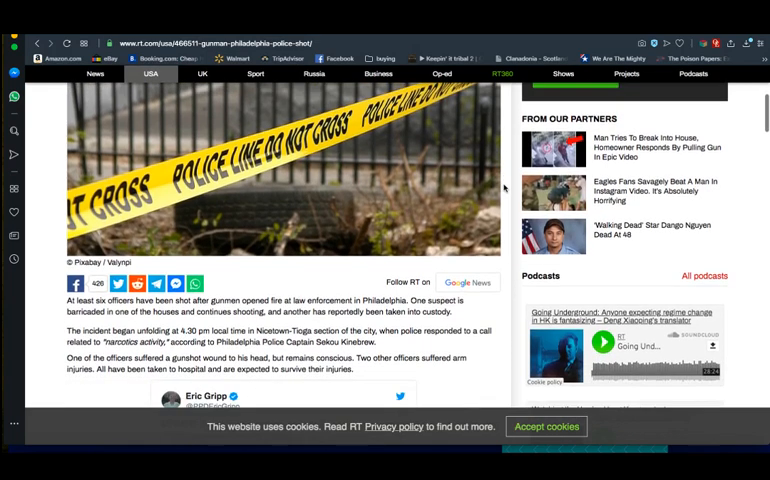
scroll(down, 3)
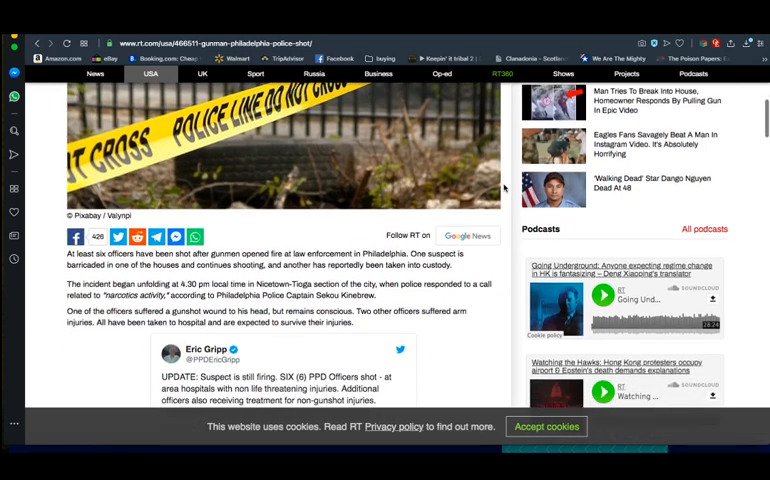
scroll(down, 3)
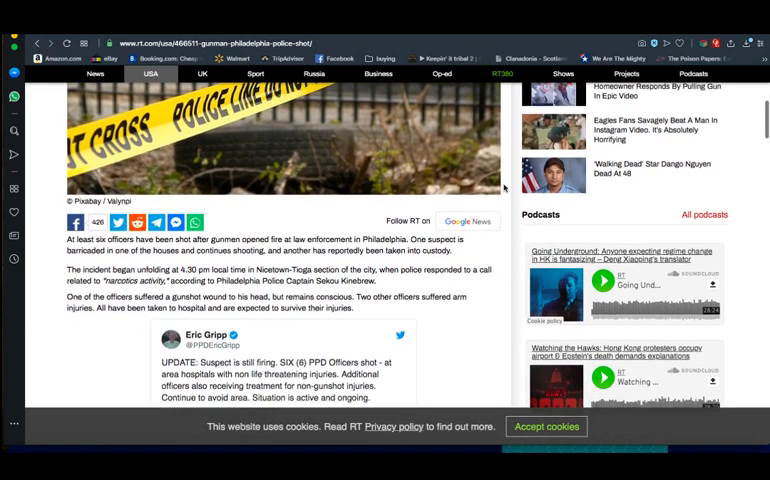
scroll(down, 3)
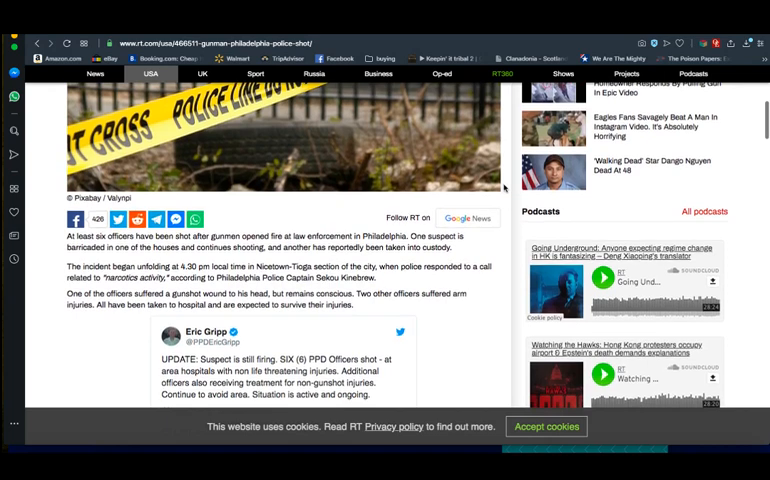
scroll(down, 3)
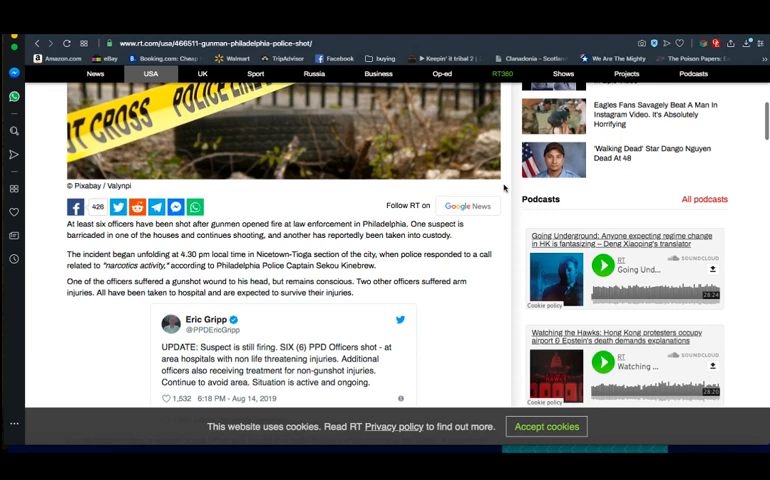
scroll(down, 3)
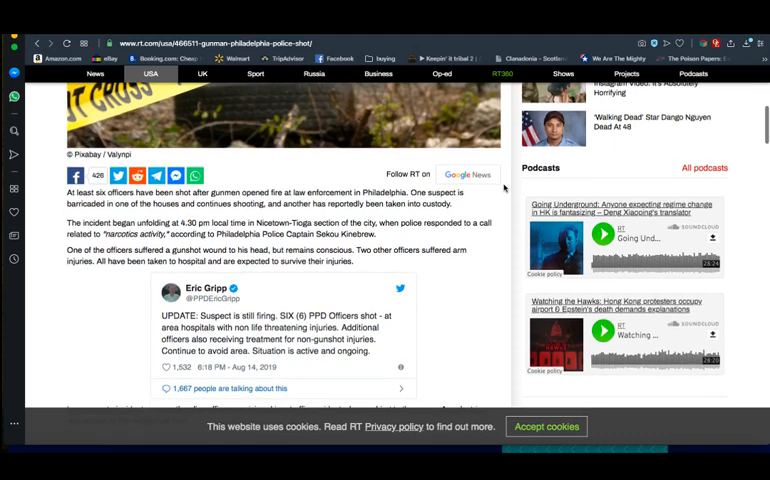
scroll(down, 3)
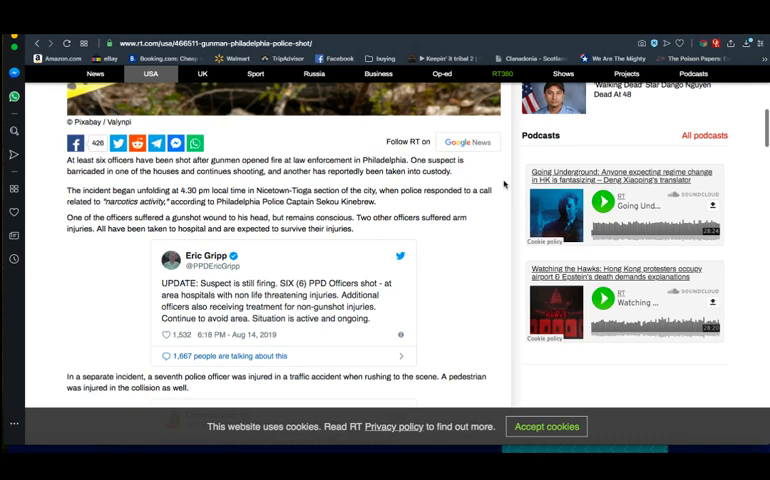
scroll(down, 3)
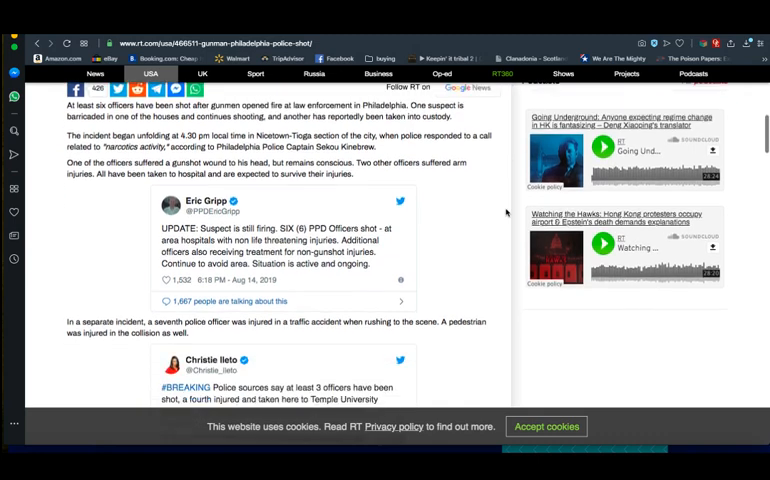
scroll(down, 3)
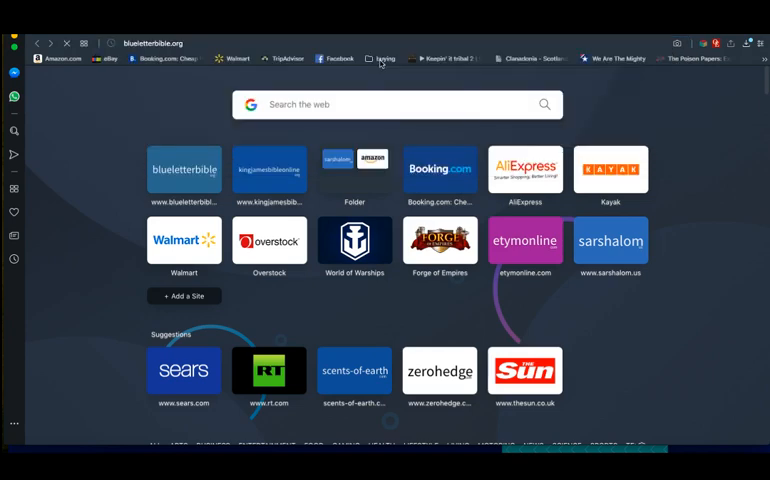
- Go to Blue Letter Bible and look up 'isa 45' to read Isaiah 45 in the KJV
click(184, 168)
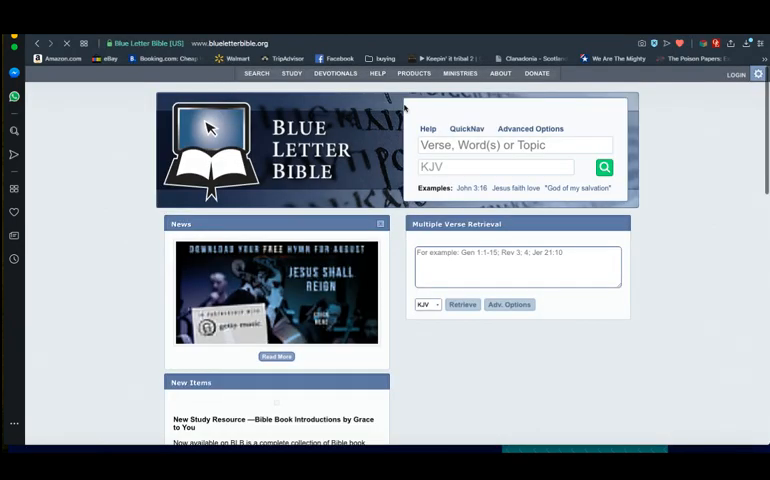
click(510, 144)
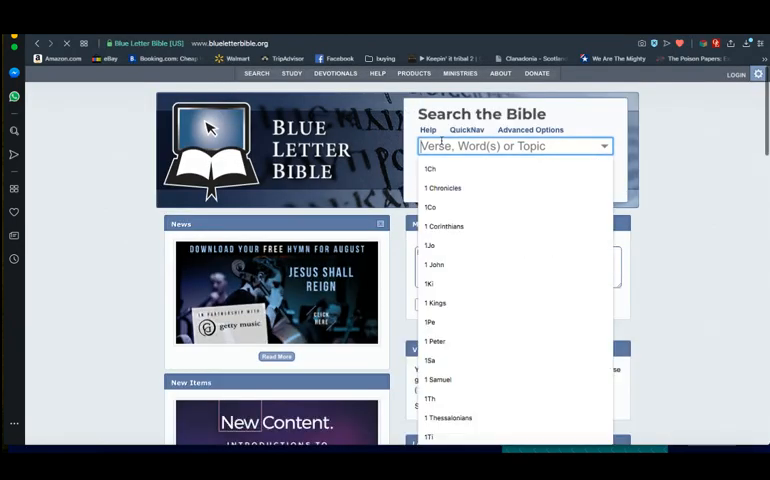
text(isa 45)
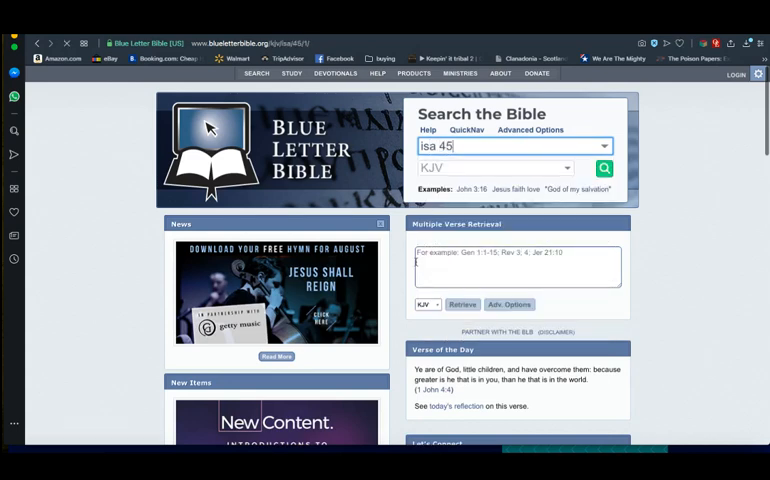
click(604, 168)
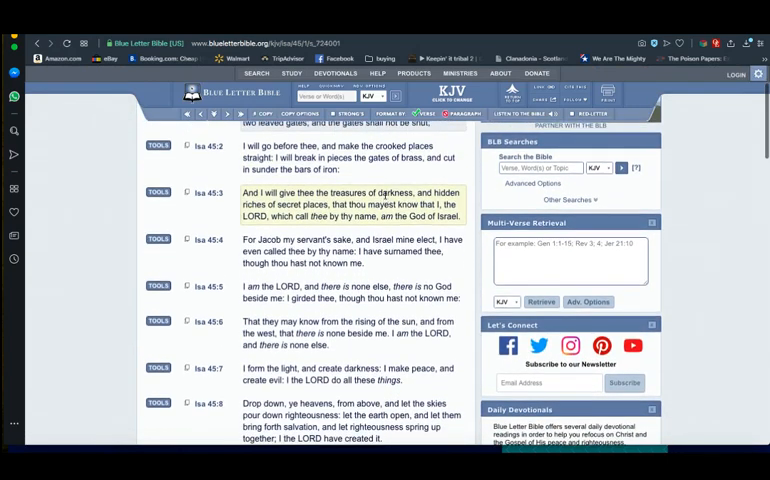
scroll(down, 3)
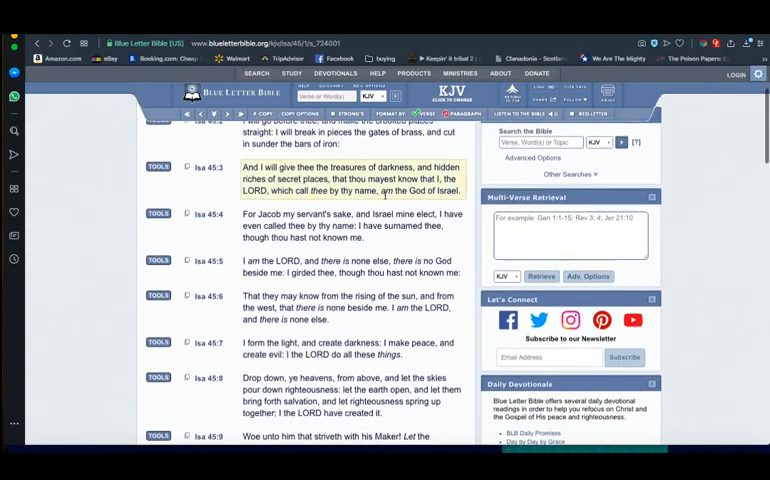
scroll(down, 3)
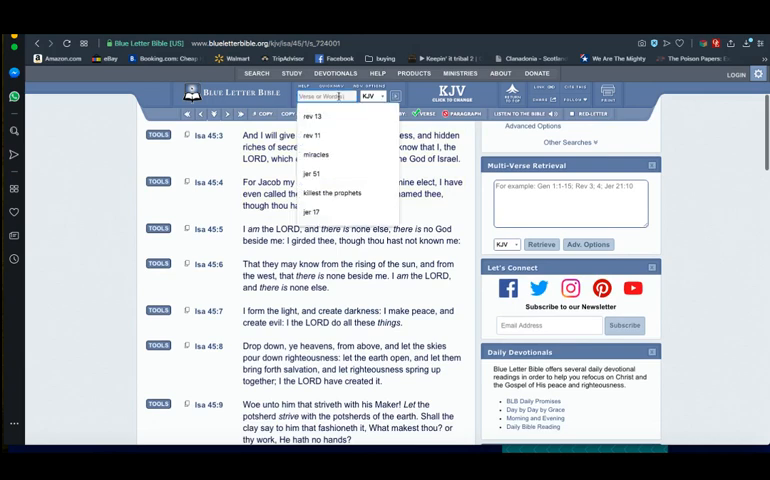
- Look up Amos 3 and show the Hebrew interlinear for Amos 3:6
text(amos)
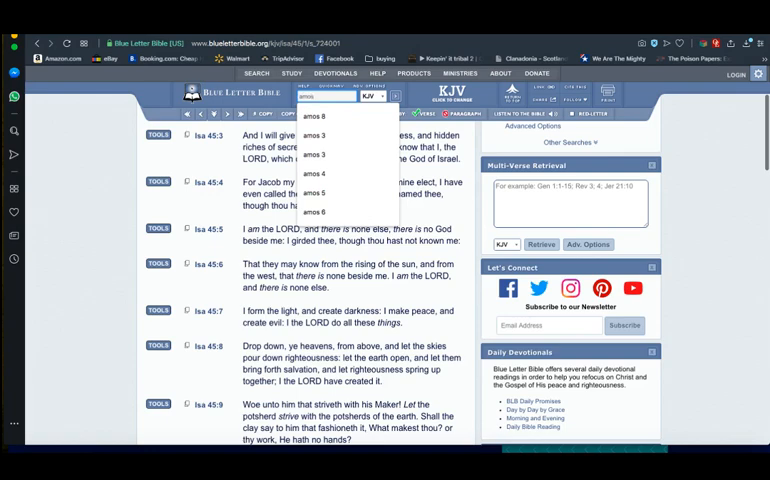
click(316, 134)
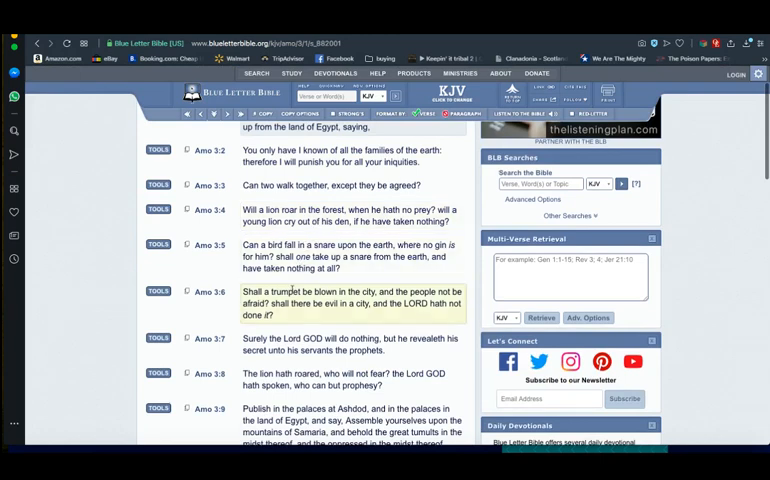
mouse_move(294, 324)
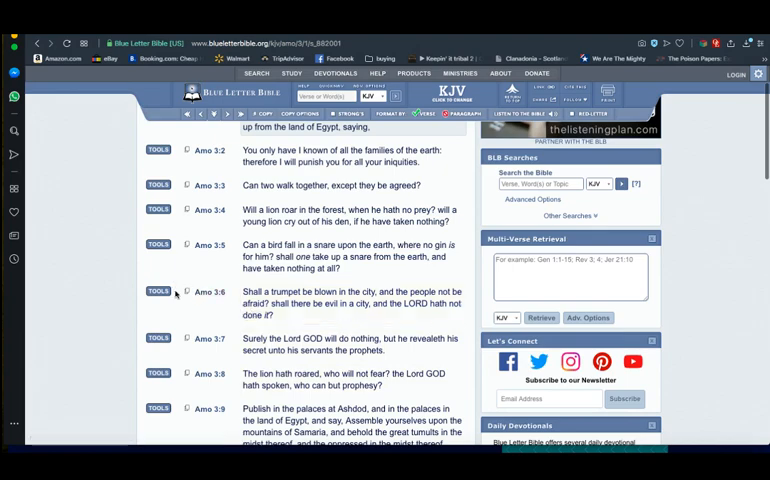
click(156, 292)
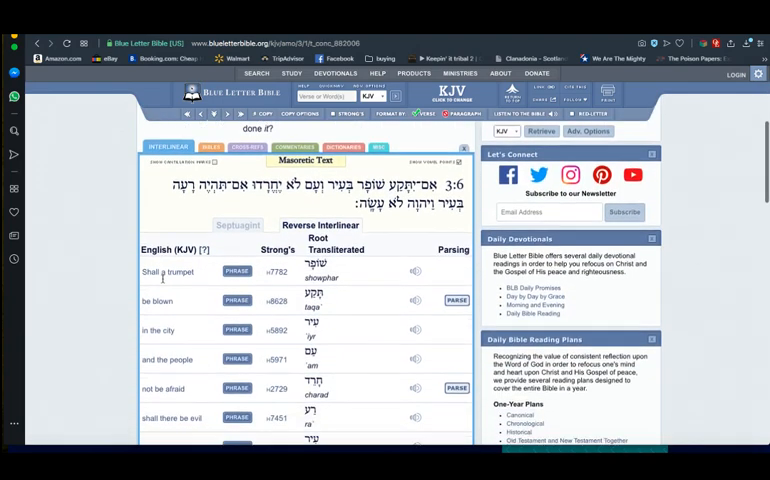
- Read down the Strong's H6213 usage outline for the verb asah
scroll(down, 3)
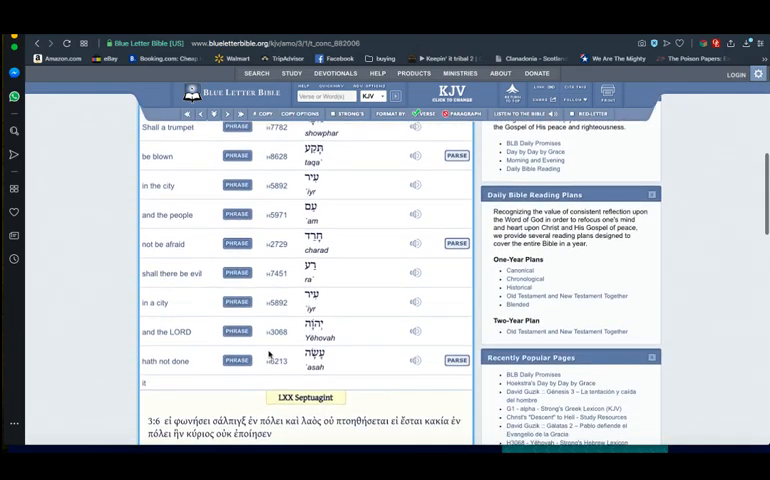
mouse_move(276, 360)
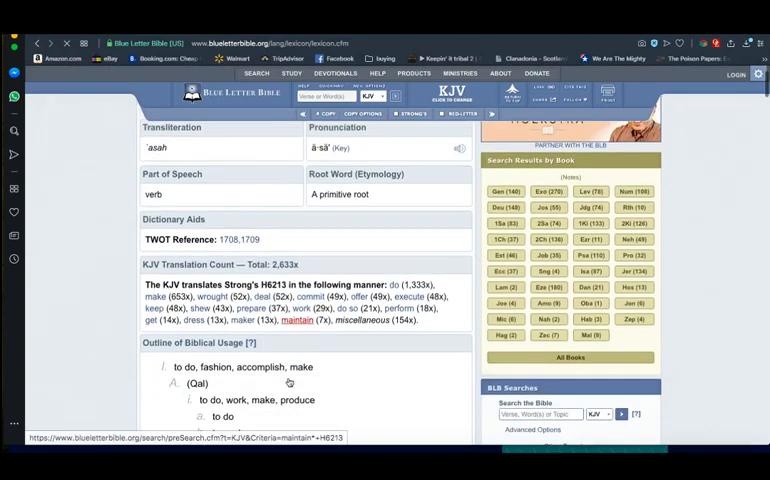
scroll(down, 3)
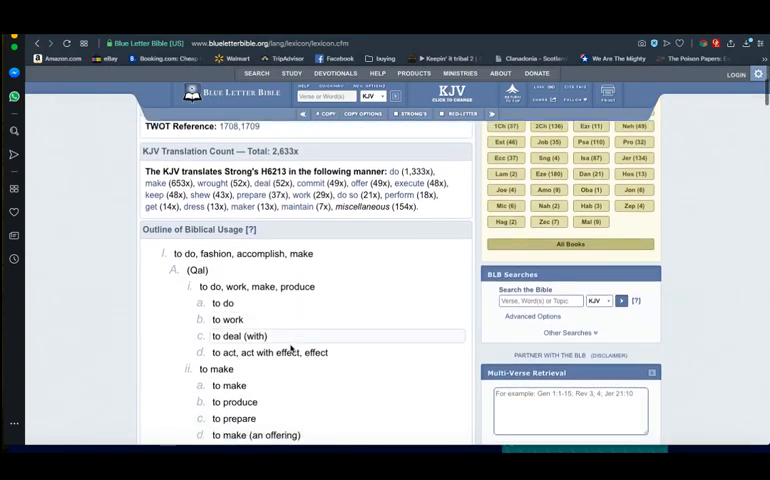
scroll(down, 3)
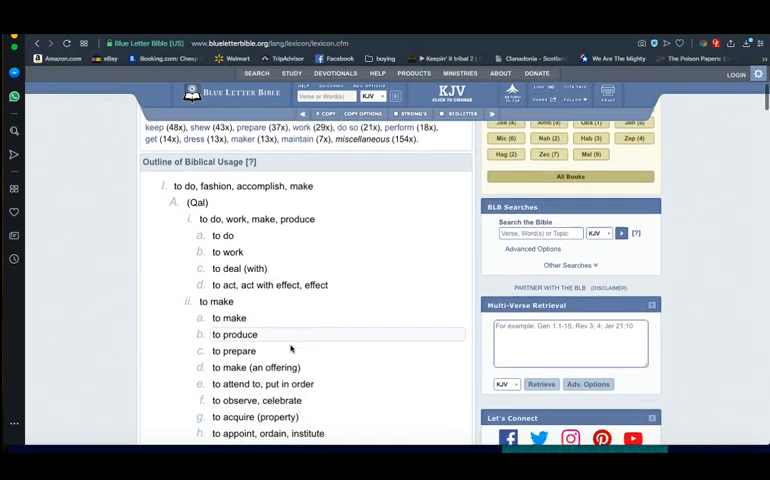
scroll(down, 3)
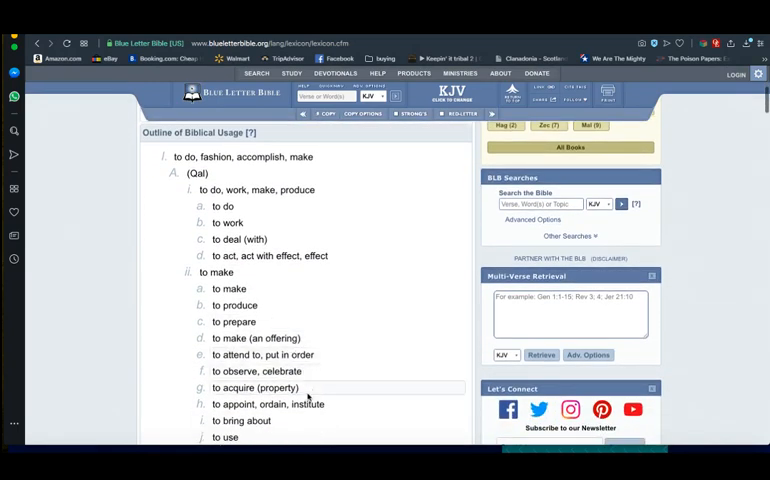
scroll(down, 3)
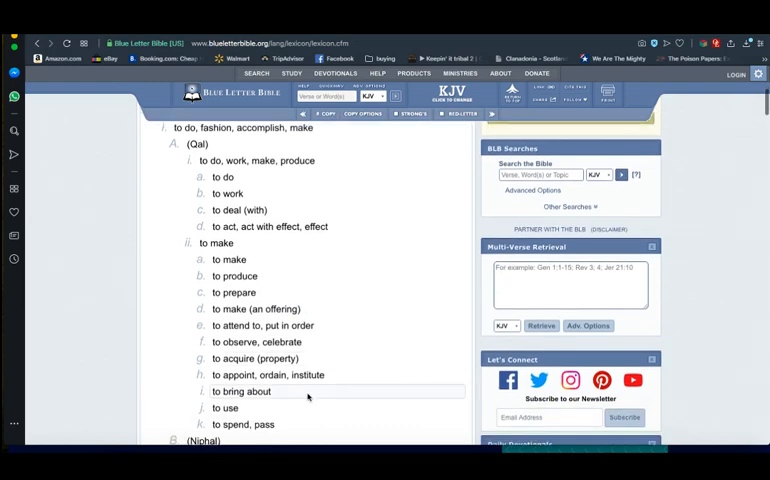
scroll(down, 3)
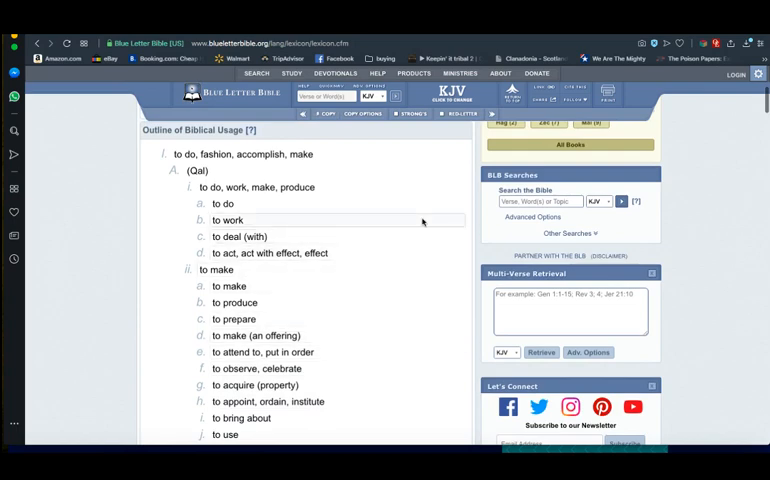
mouse_move(406, 228)
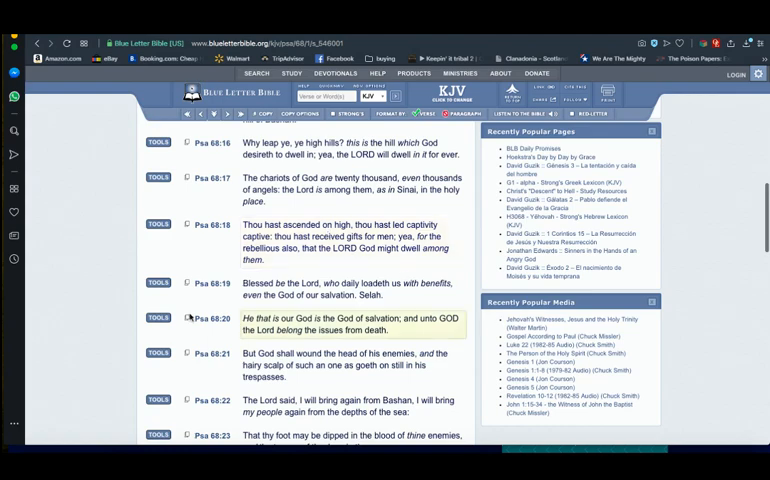
- From Psalm 68:20's interlinear, open Strong's H8444 towtsa'ah, the word behind 'issues'
click(156, 318)
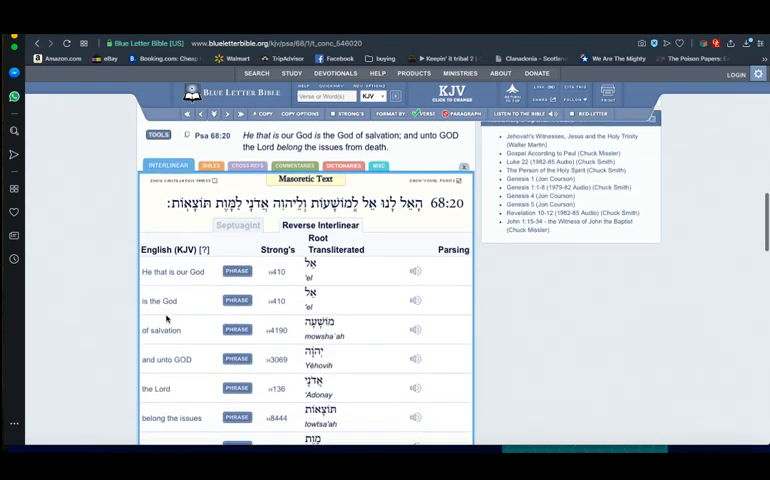
scroll(down, 3)
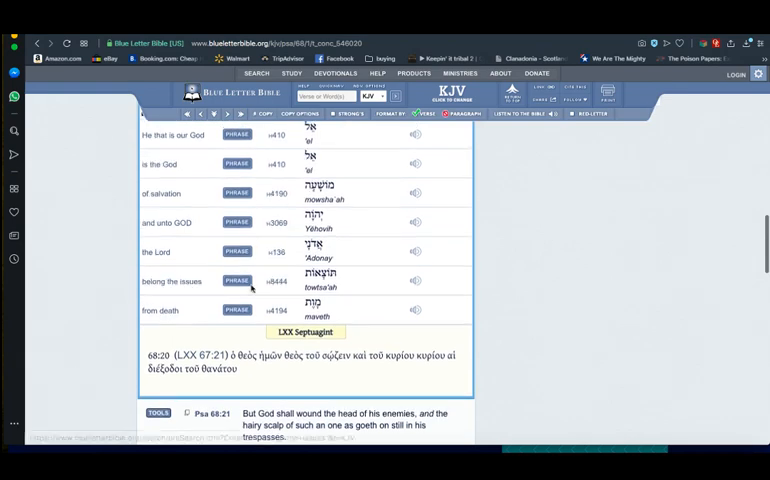
mouse_move(276, 280)
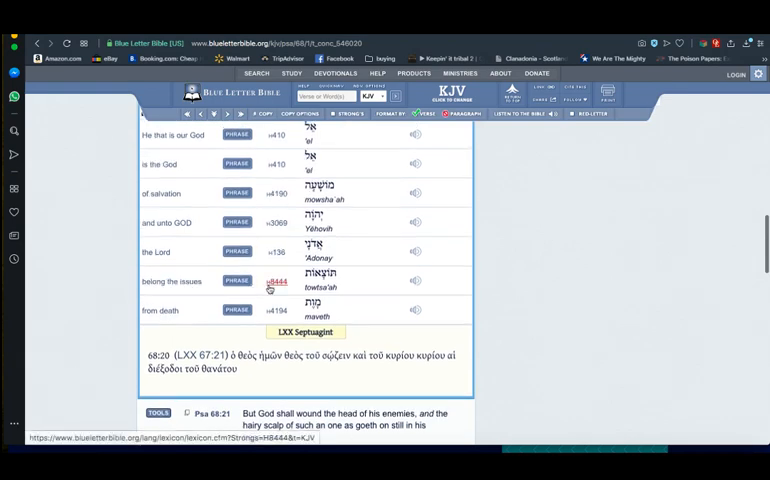
click(276, 280)
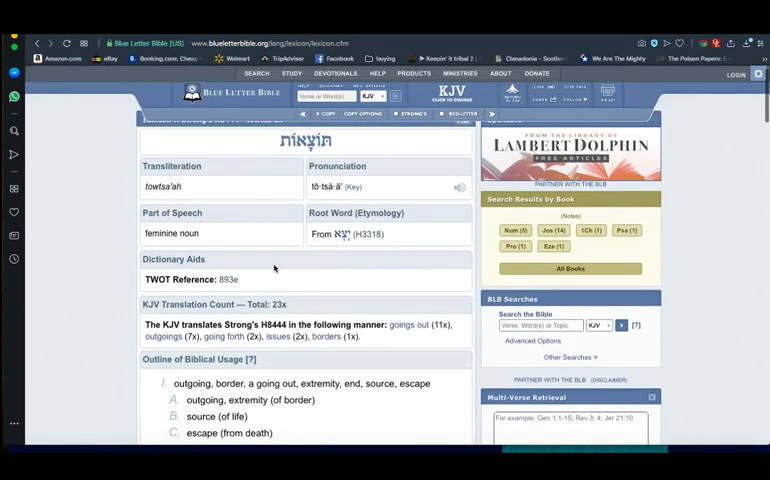
scroll(down, 3)
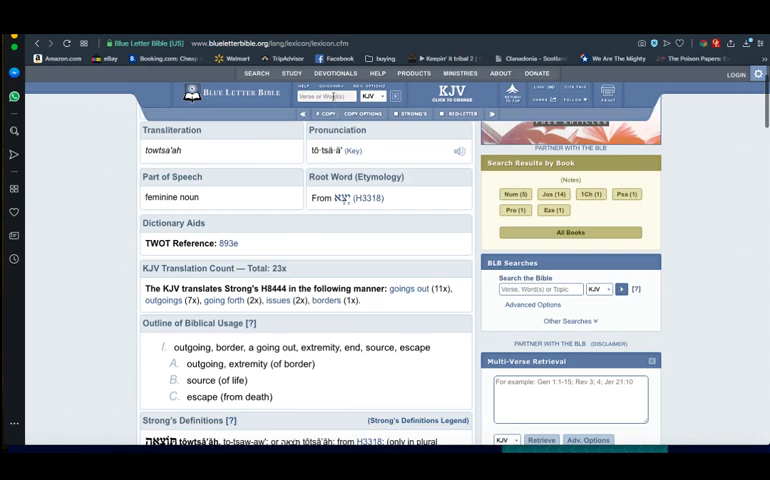
- Replace the 'so sealed' search words with the new phrase 'nor the'
click(328, 96)
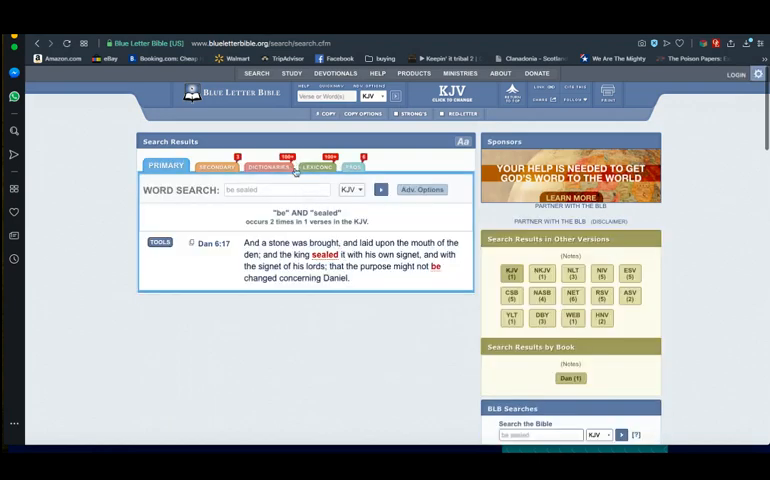
click(278, 190)
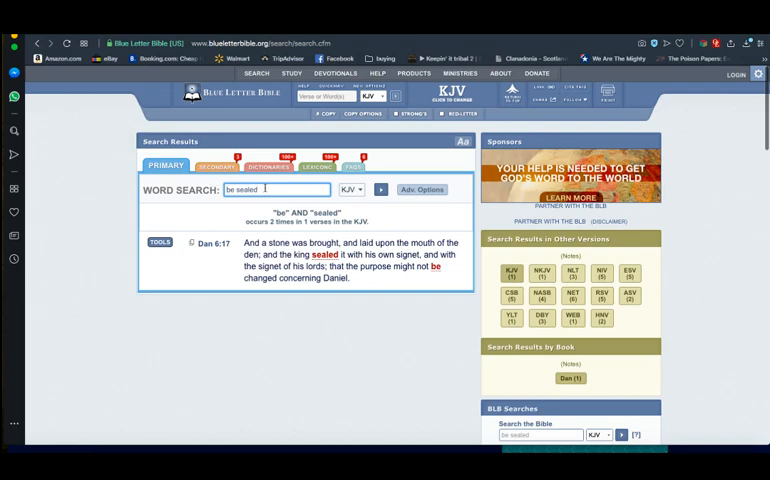
click(278, 190)
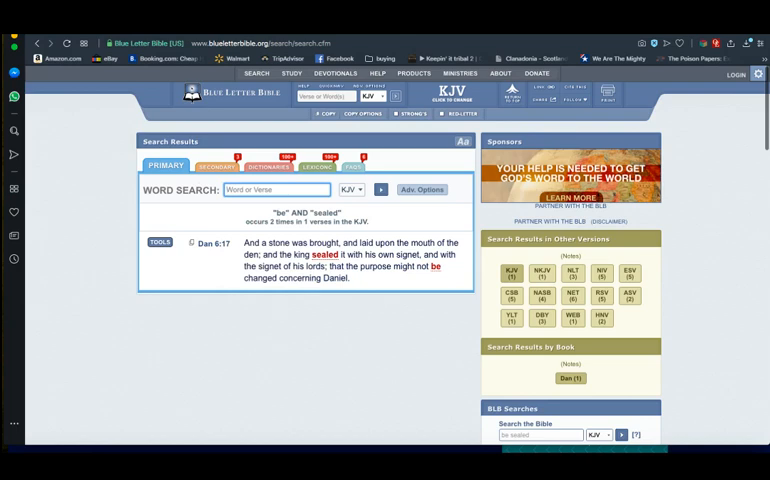
text(nor the)
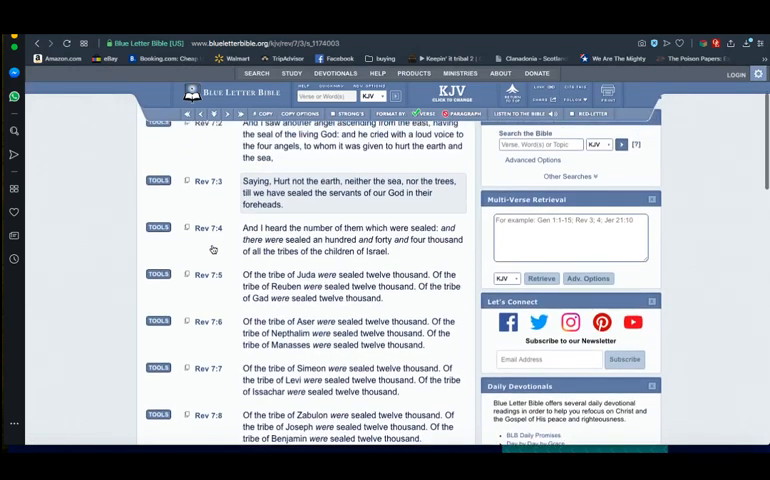
scroll(down, 3)
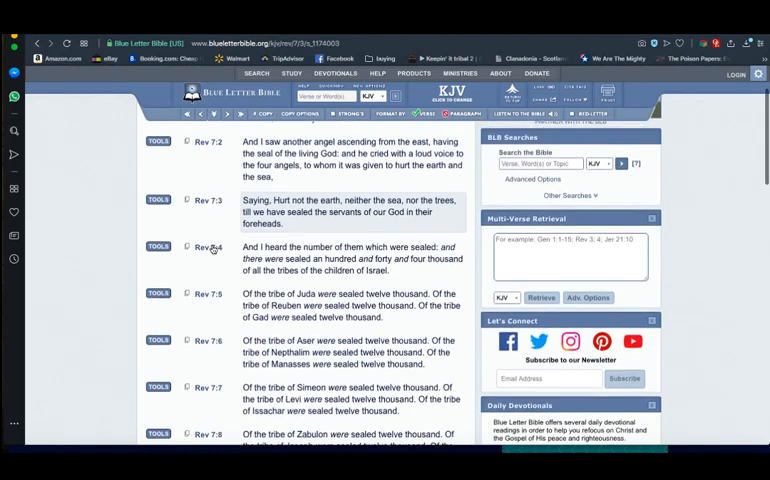
scroll(down, 3)
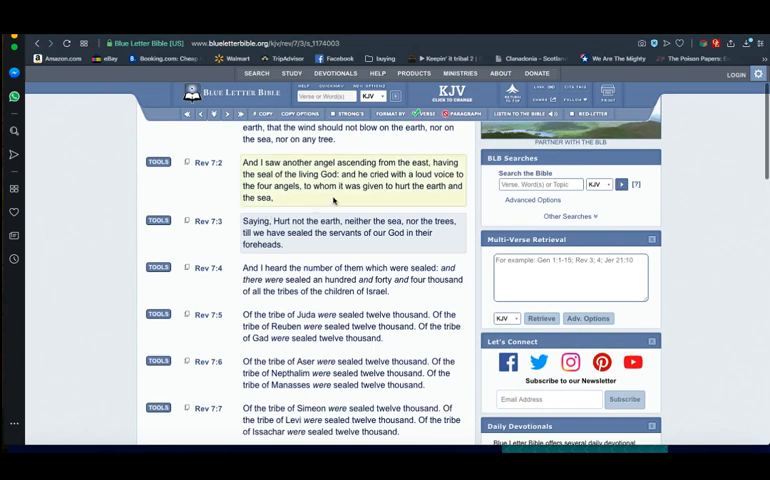
mouse_move(332, 202)
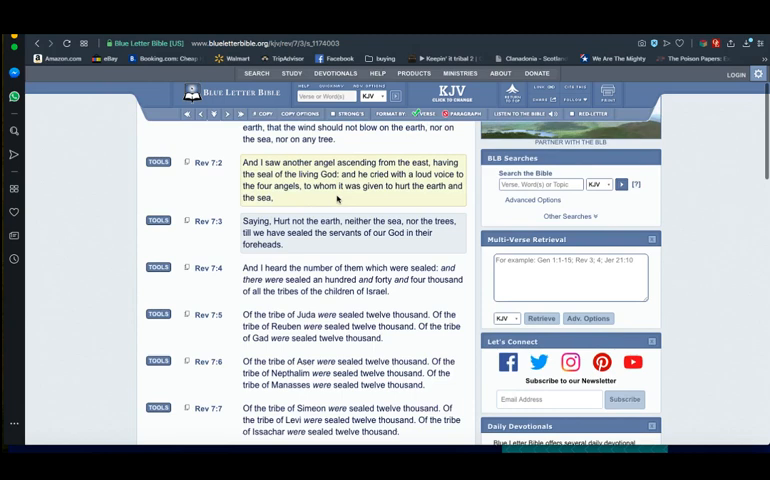
mouse_move(330, 206)
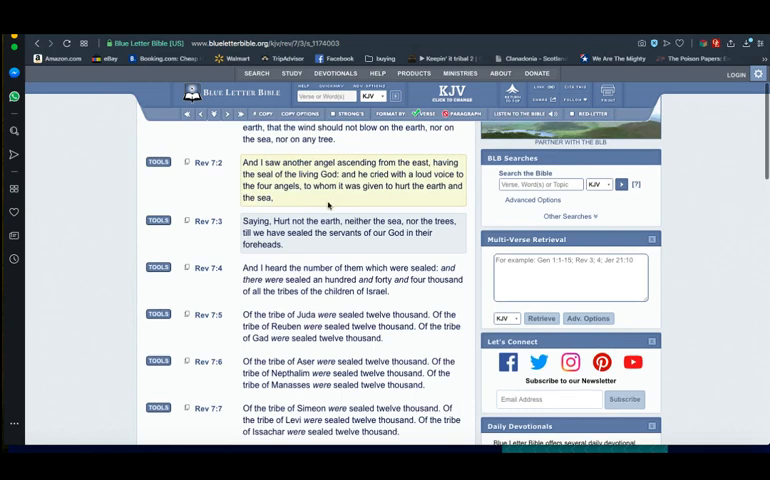
mouse_move(338, 208)
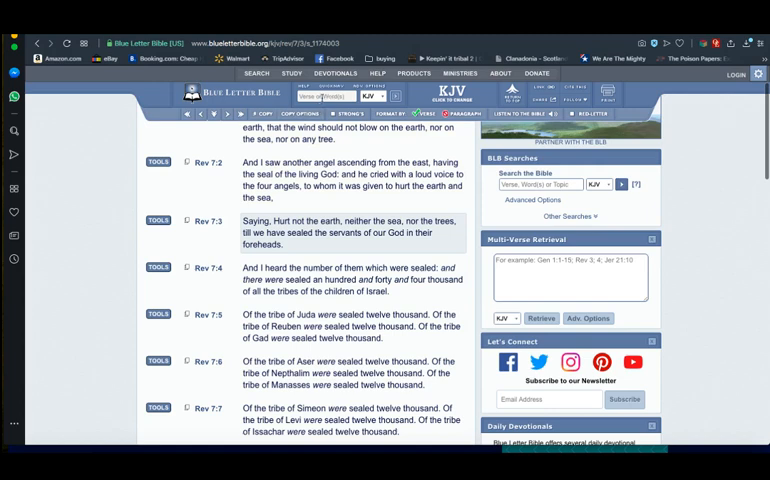
- Enter the Ecclesiastes 3 reference and return to the Blue Letter Bible reading
text(acc 3)
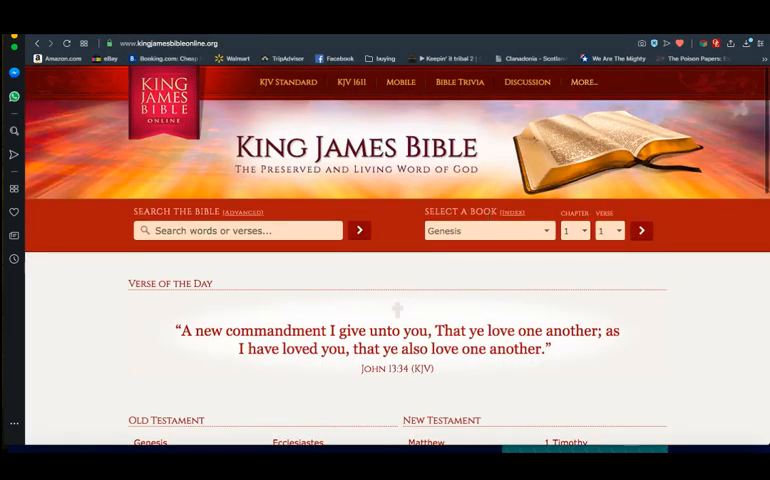
click(488, 230)
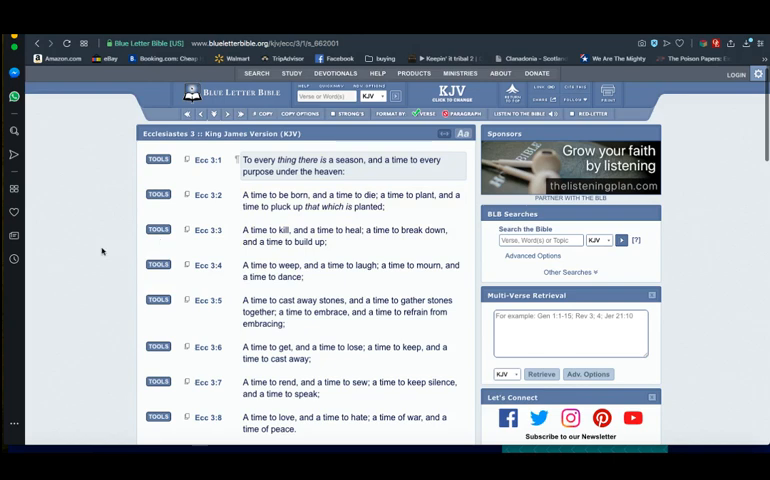
mouse_move(102, 250)
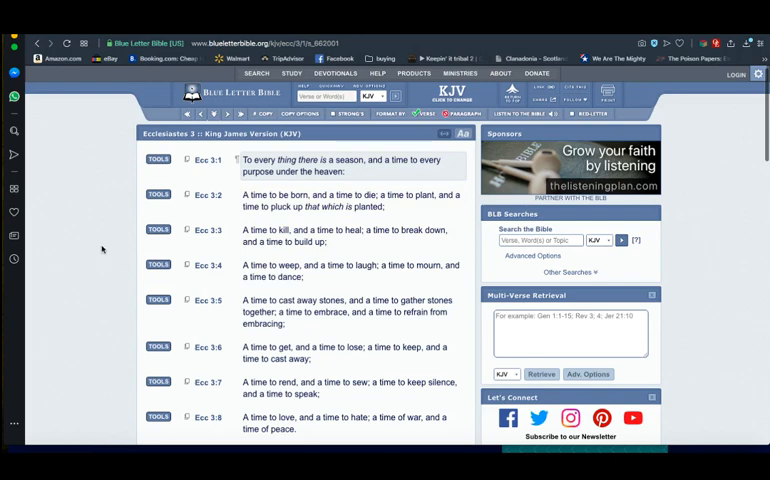
mouse_move(102, 248)
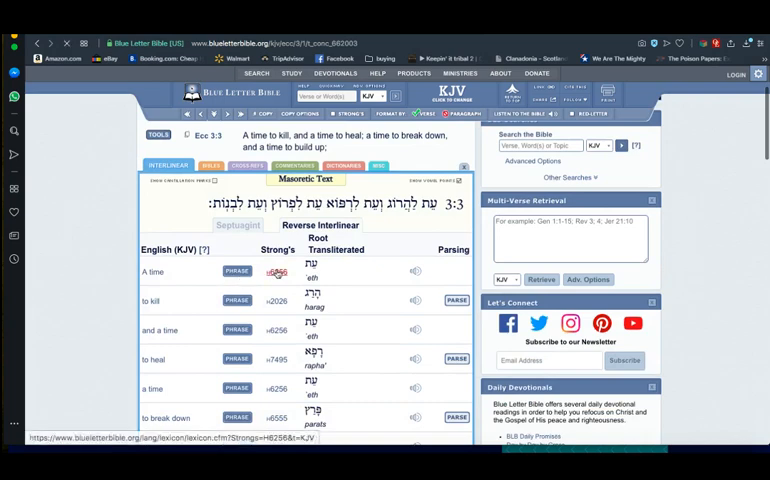
- Open the Strong's H6256 lexicon entry for 'eth, 'time', from Ecclesiastes 3:3
click(276, 272)
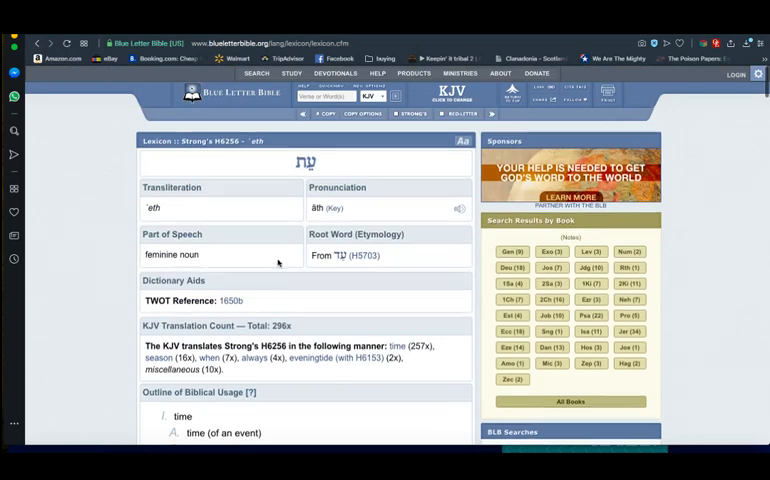
scroll(down, 3)
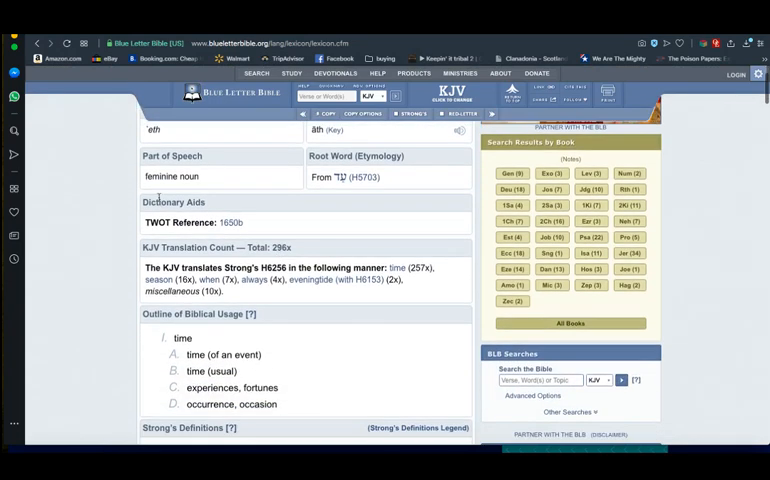
mouse_move(84, 136)
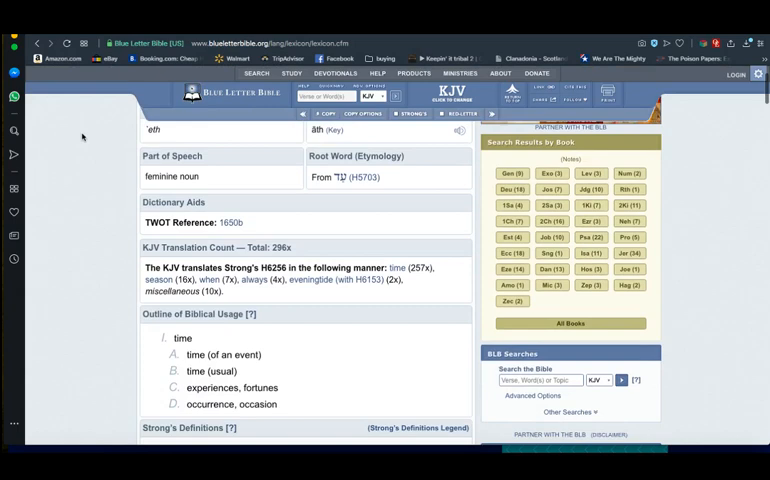
mouse_move(84, 136)
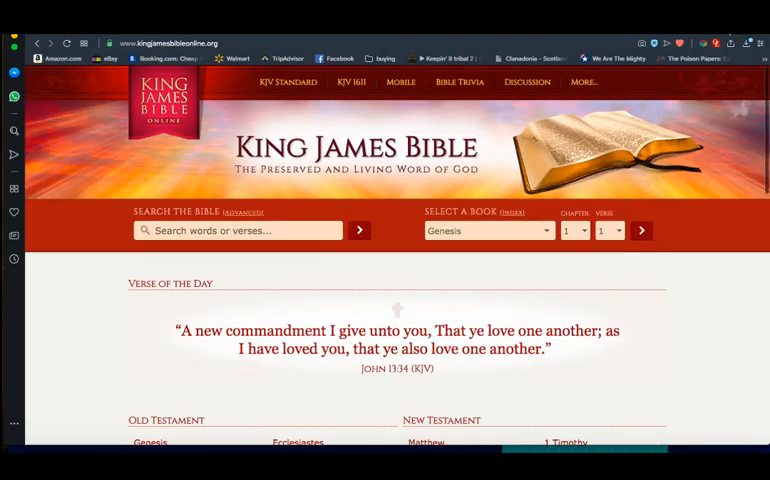
mouse_move(352, 82)
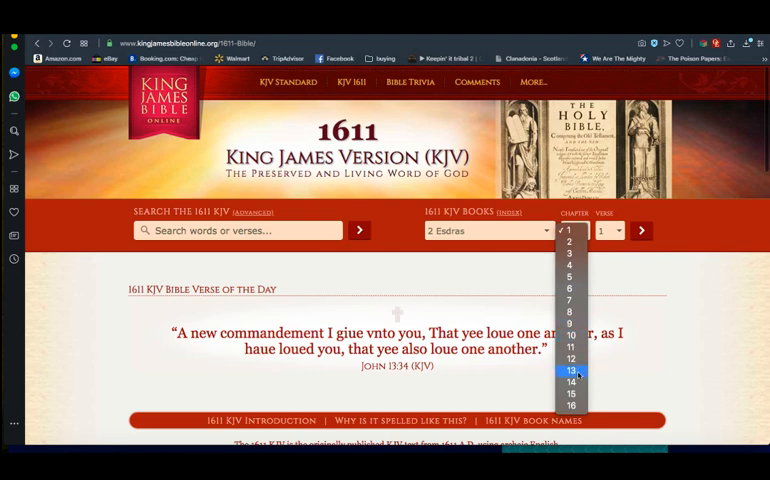
- Load 2 Esdras chapter 14 in the 1611 King James Version
click(568, 382)
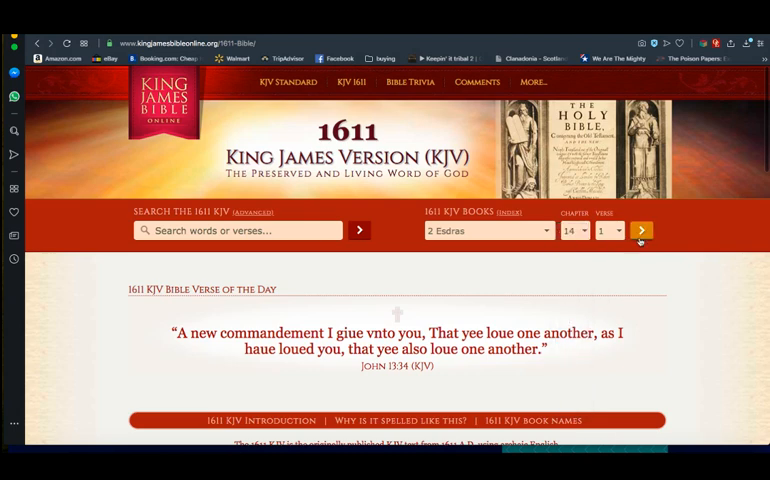
click(640, 230)
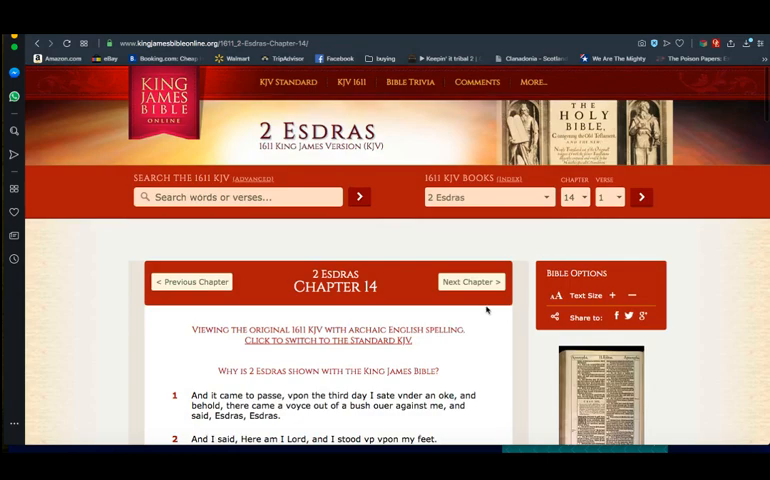
scroll(down, 3)
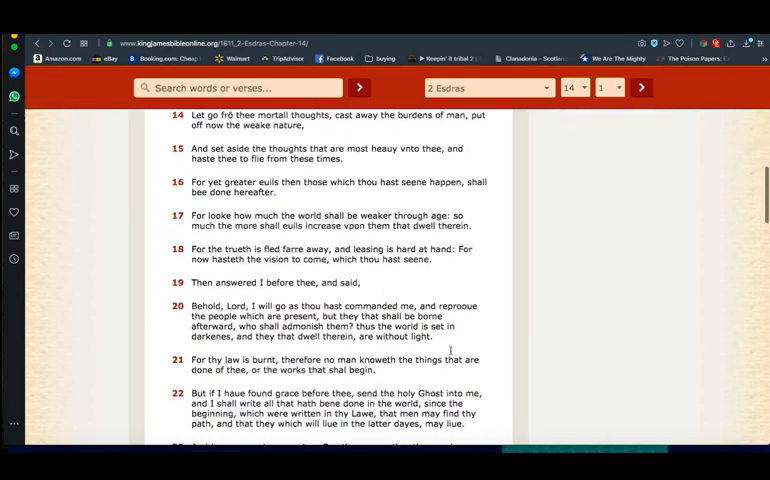
scroll(down, 3)
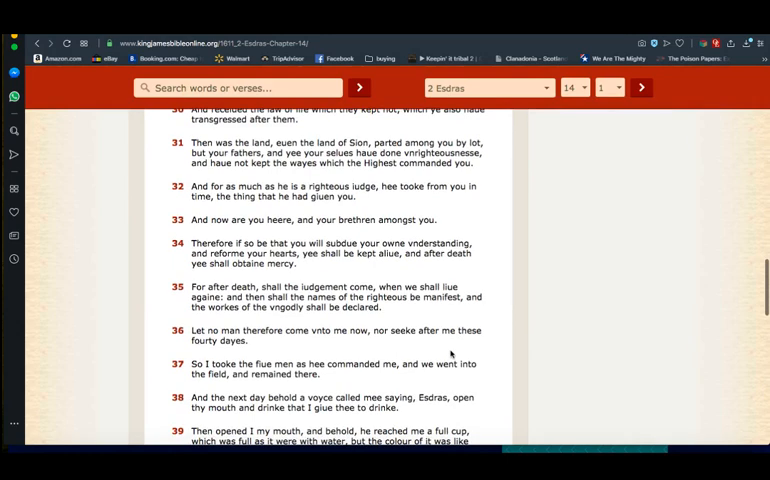
scroll(up, 3)
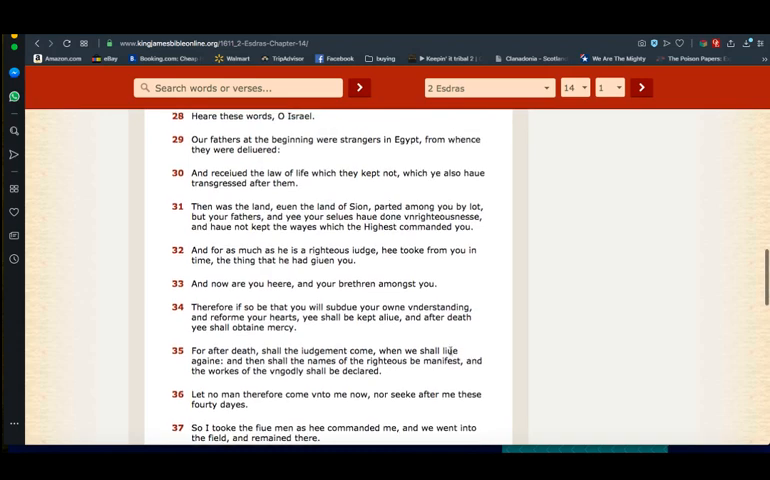
scroll(down, 3)
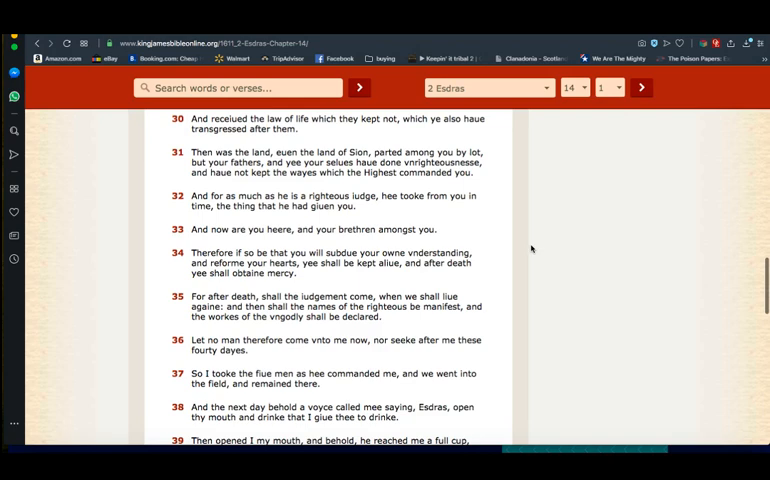
scroll(down, 3)
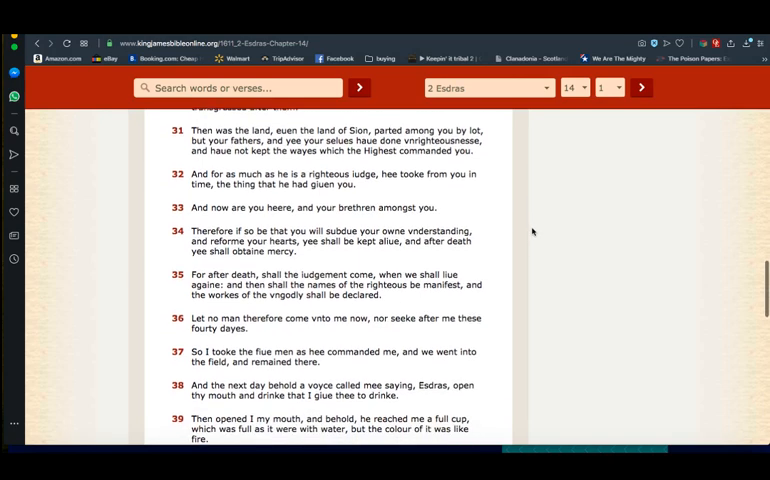
scroll(down, 3)
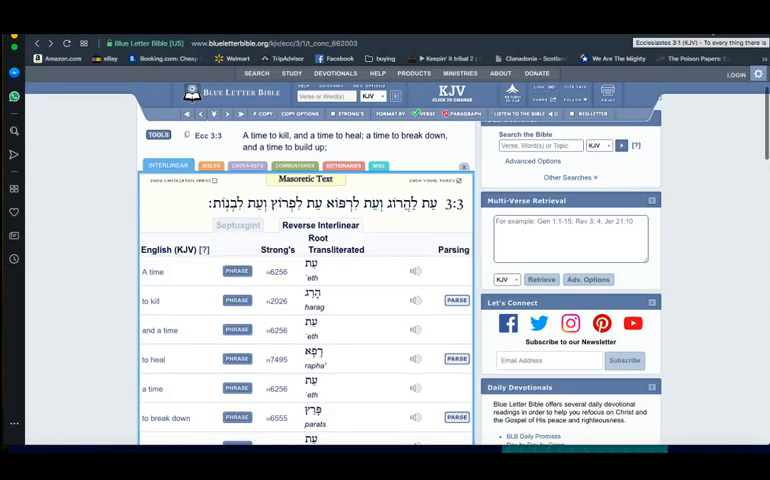
mouse_move(412, 224)
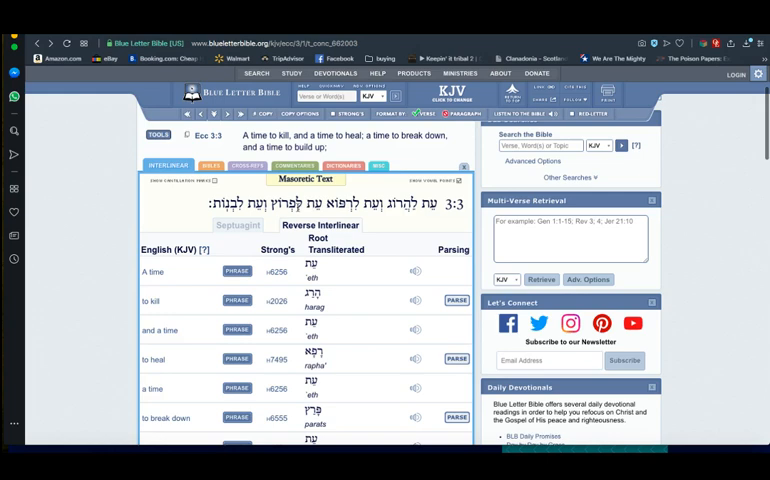
- Read down the Strong's H6555 lexicon entry for parats, to break through
scroll(down, 3)
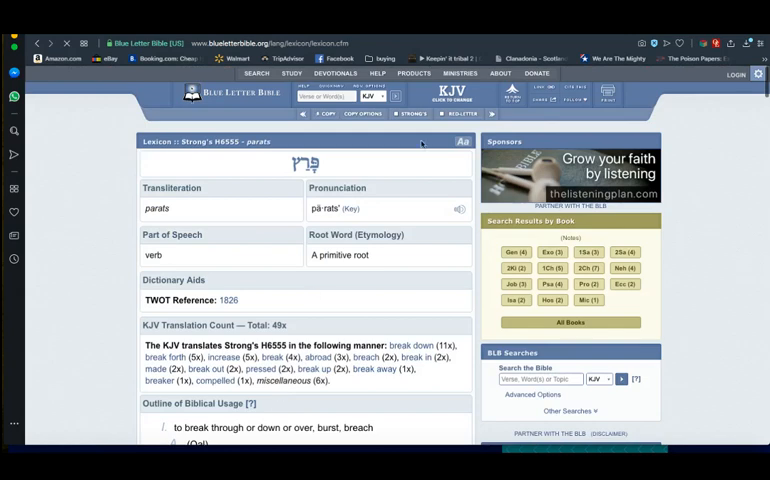
mouse_move(604, 112)
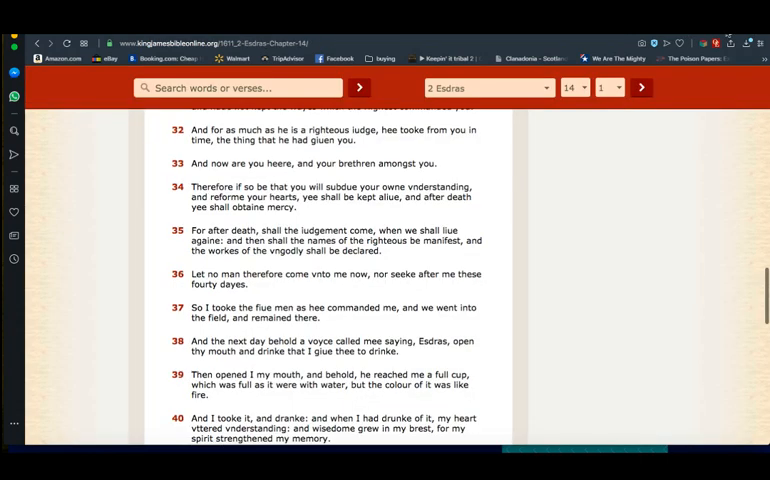
- Load 2 Esdras chapter 4 and read down to about verse 39
click(572, 88)
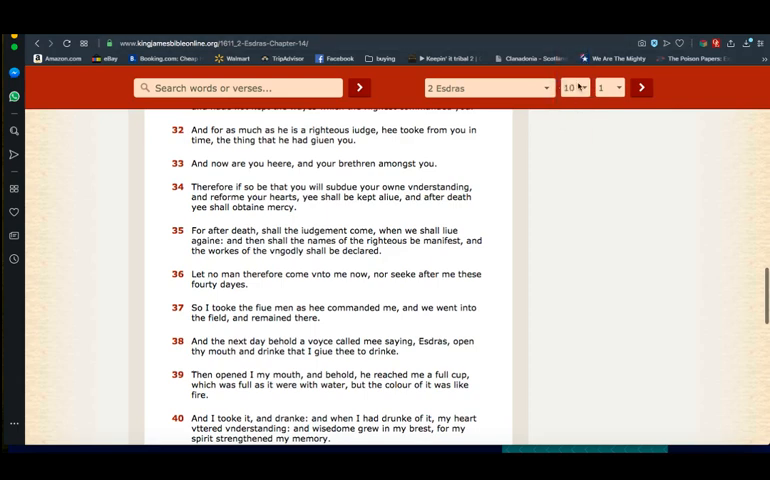
click(574, 88)
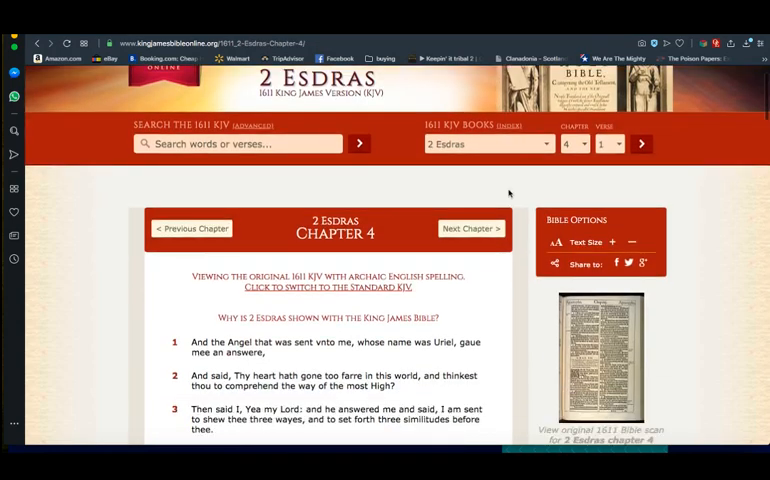
scroll(down, 3)
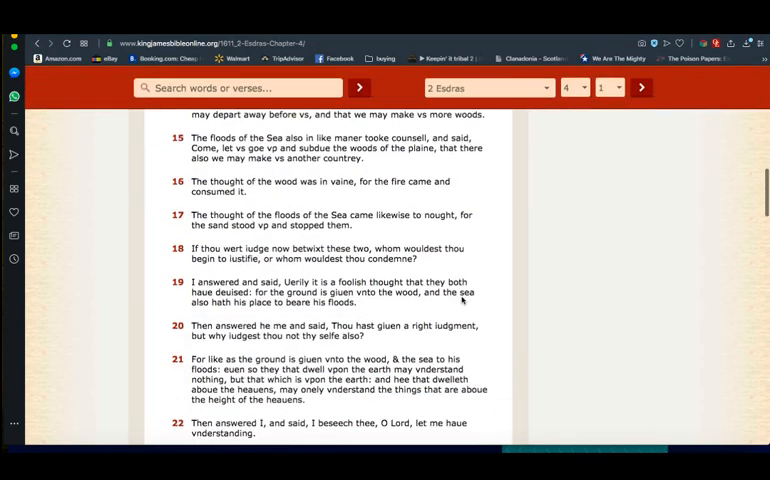
scroll(down, 3)
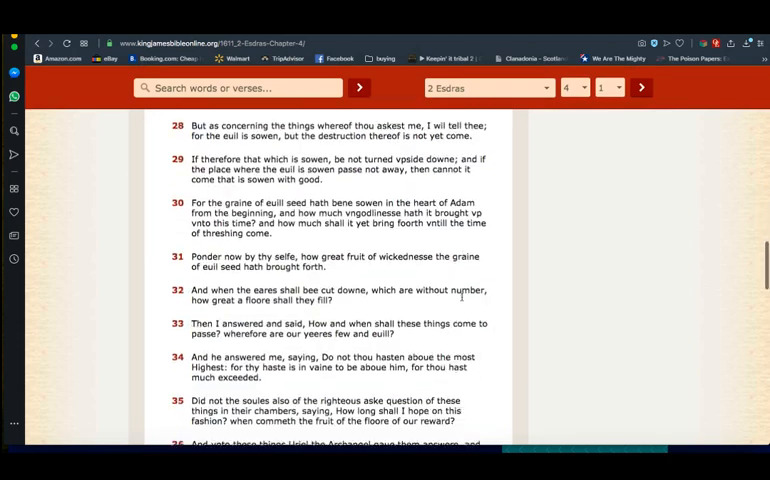
scroll(down, 3)
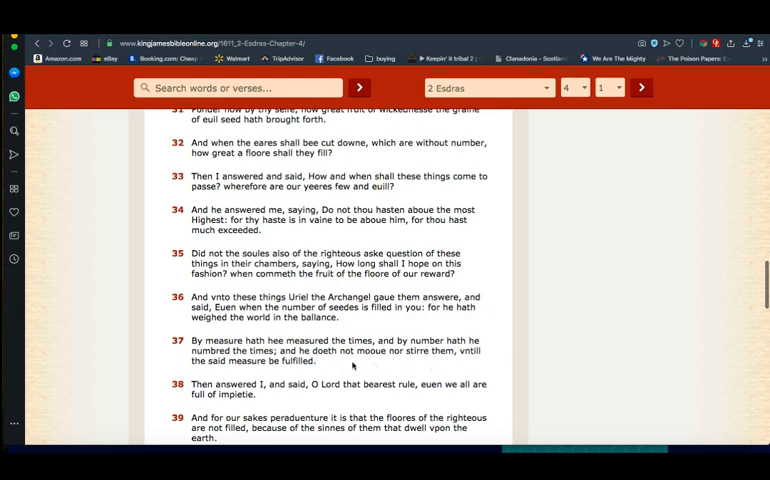
mouse_move(352, 366)
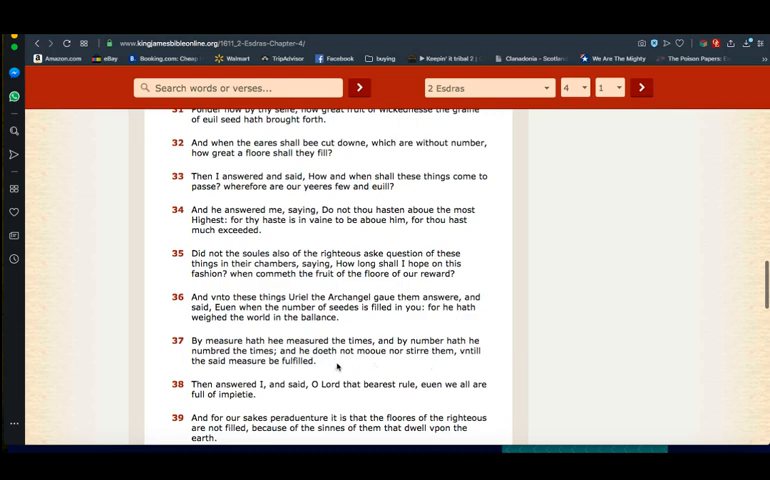
mouse_move(576, 300)
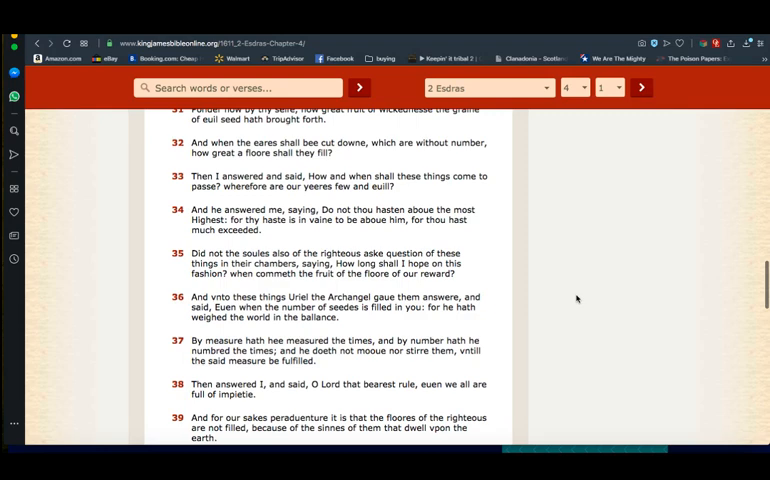
mouse_move(632, 162)
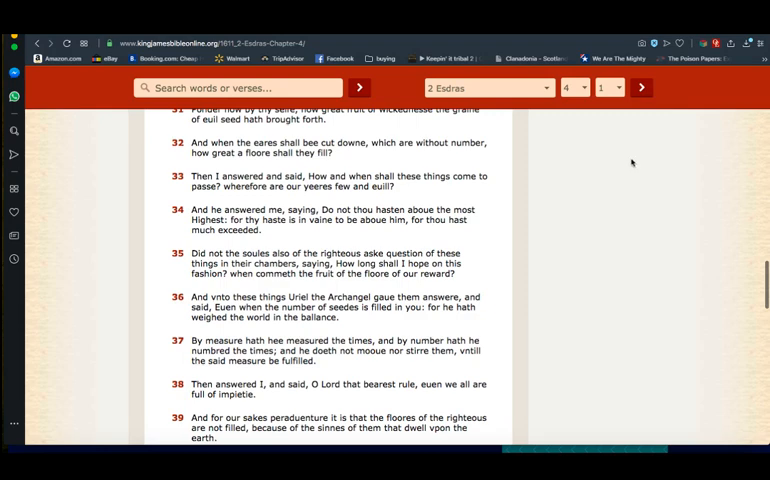
- Navigate from 2 Esdras 14 to Ecclesiasticus chapter 39 via the book and chapter dropdowns
click(486, 88)
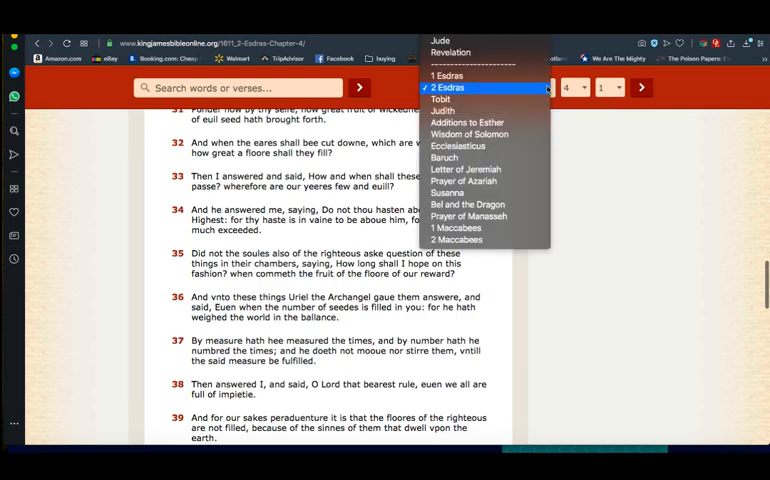
mouse_move(484, 216)
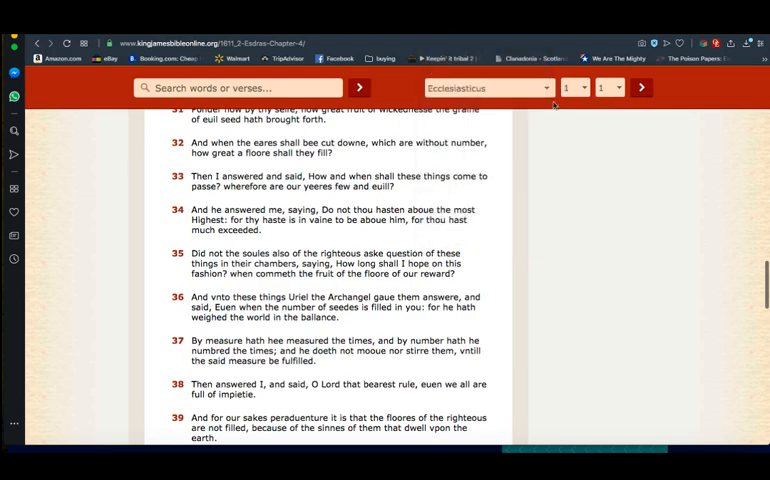
click(608, 88)
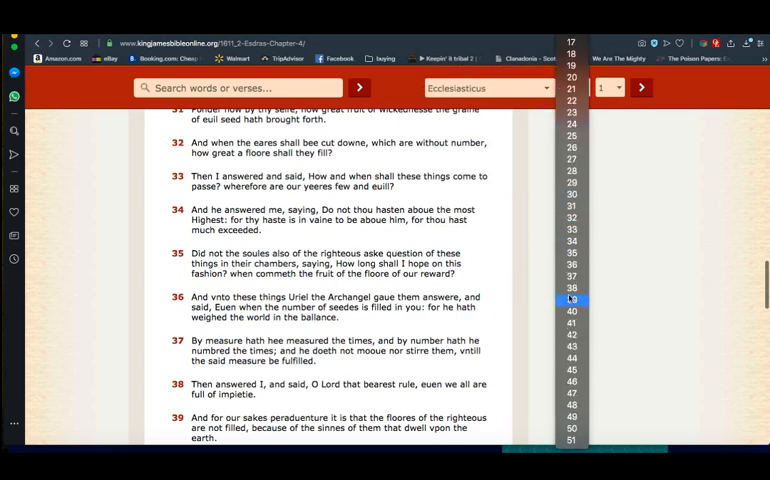
click(570, 298)
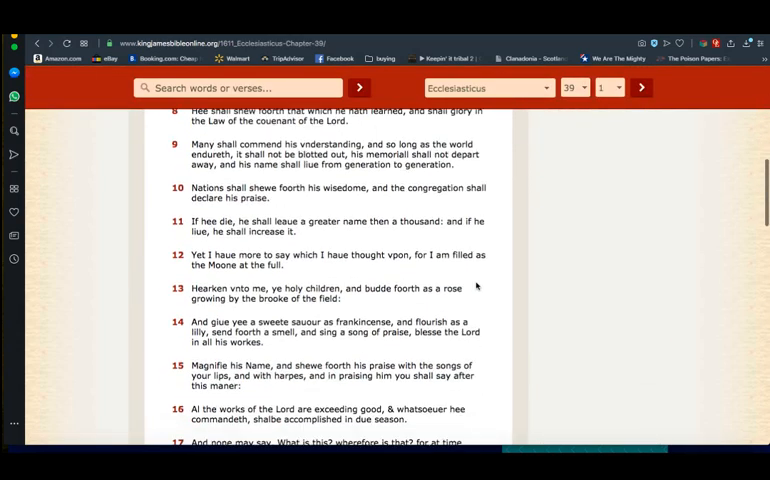
scroll(down, 3)
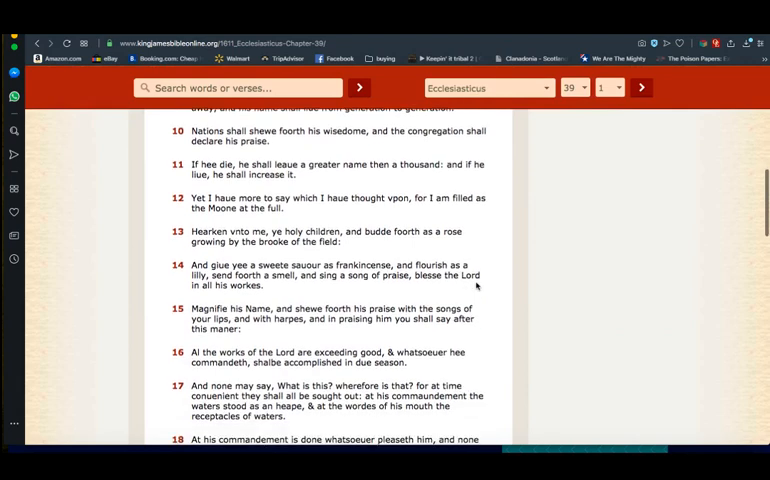
scroll(down, 3)
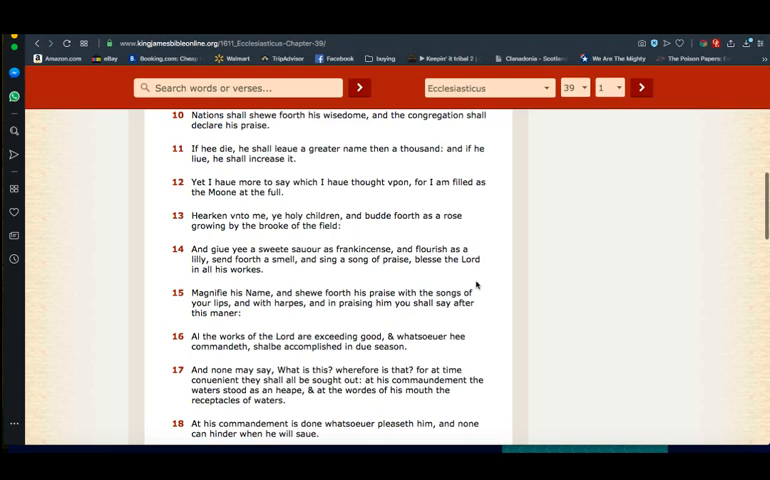
mouse_move(478, 284)
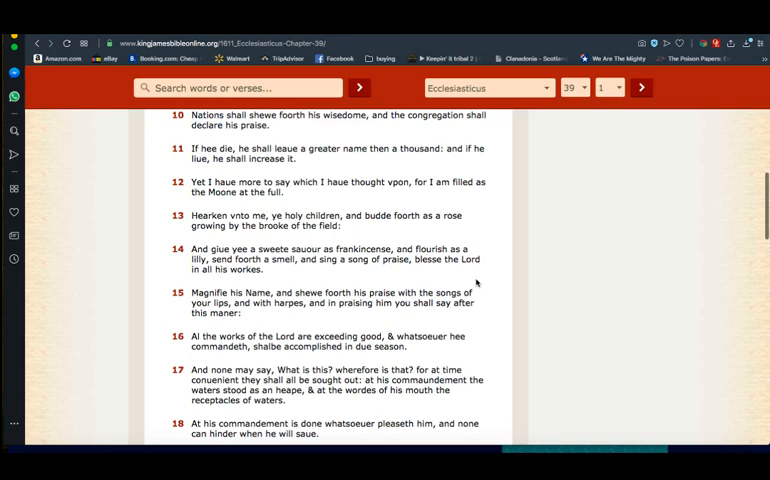
mouse_move(670, 50)
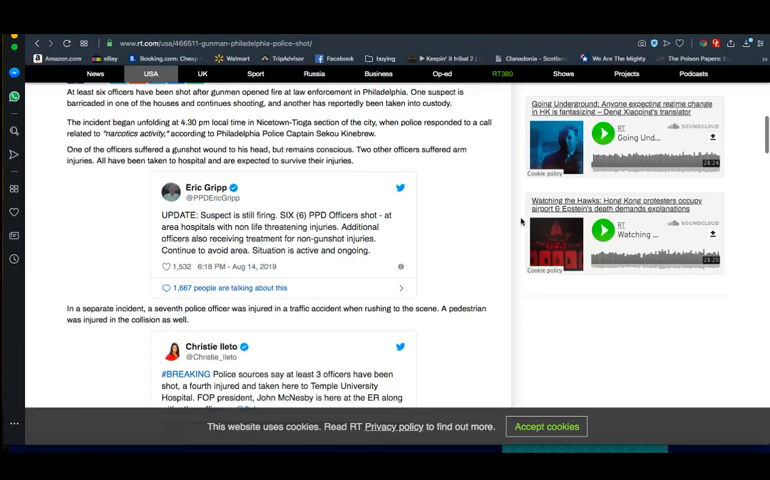
scroll(down, 3)
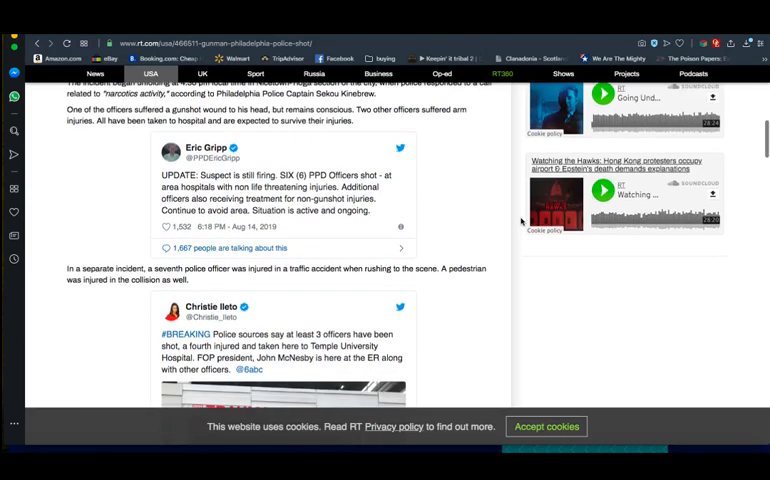
scroll(down, 3)
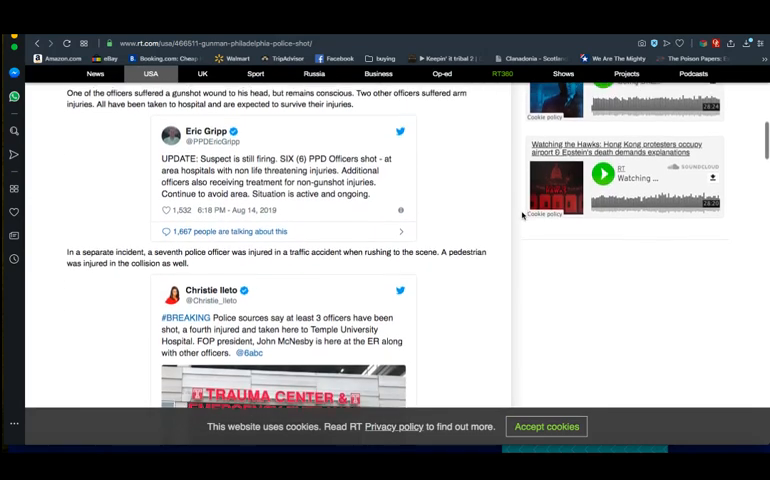
scroll(down, 3)
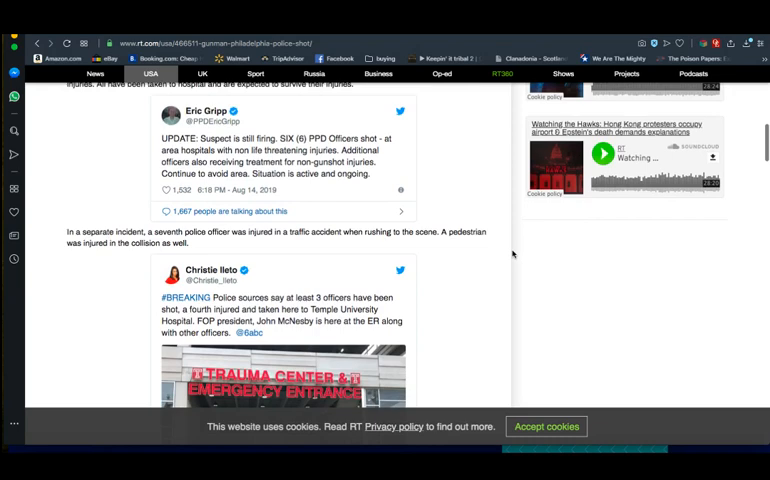
scroll(down, 3)
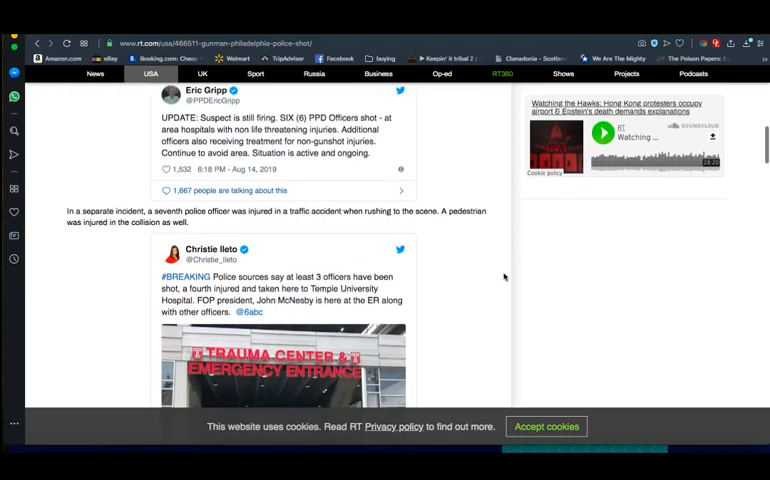
scroll(down, 3)
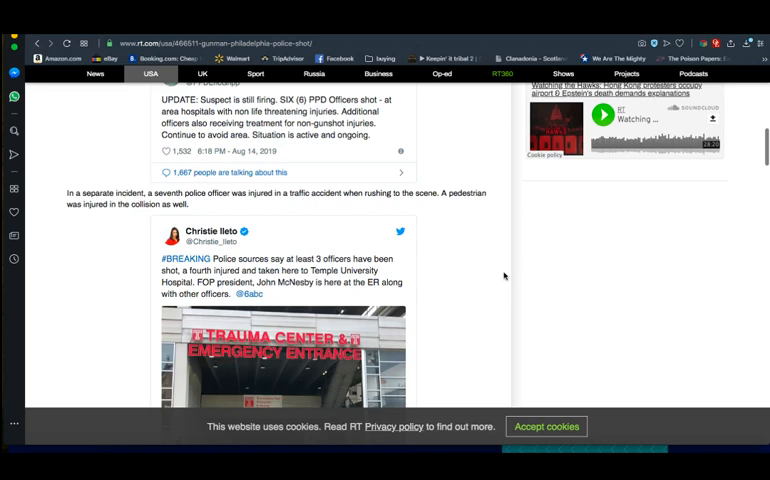
scroll(down, 3)
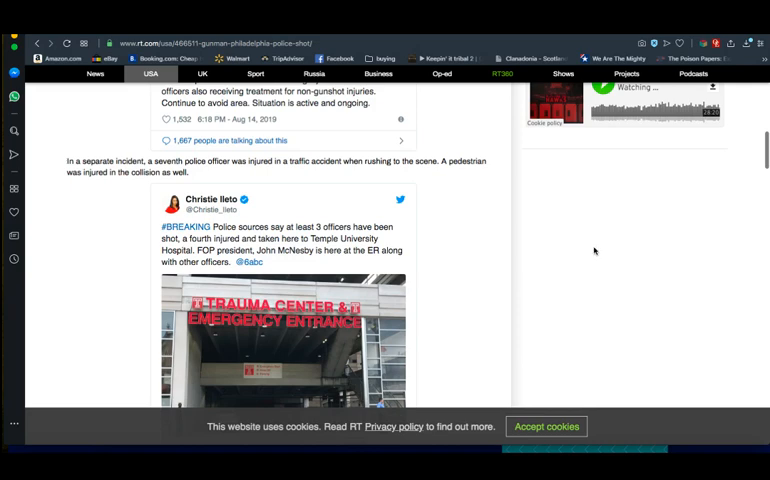
mouse_move(692, 72)
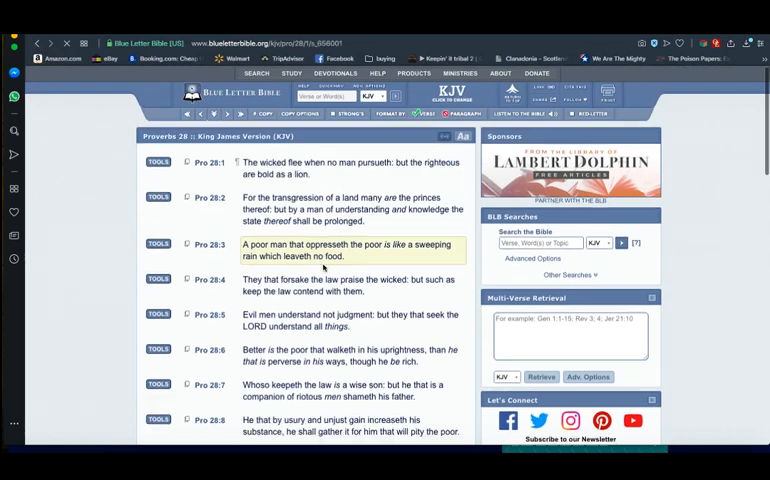
scroll(down, 3)
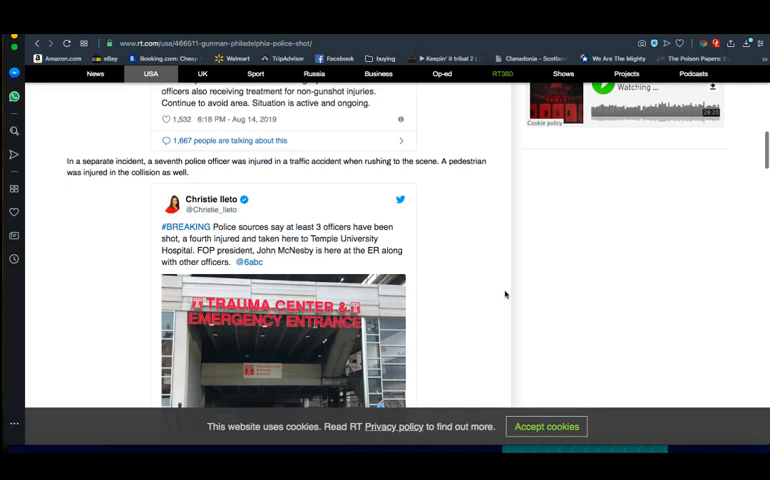
scroll(down, 3)
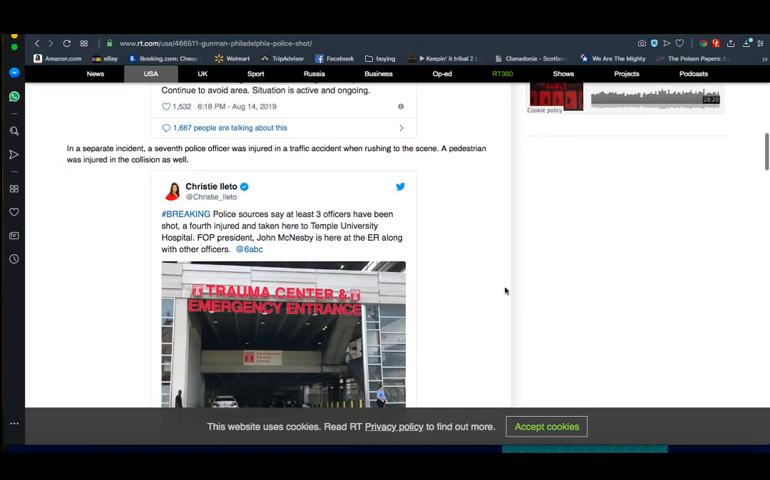
scroll(down, 3)
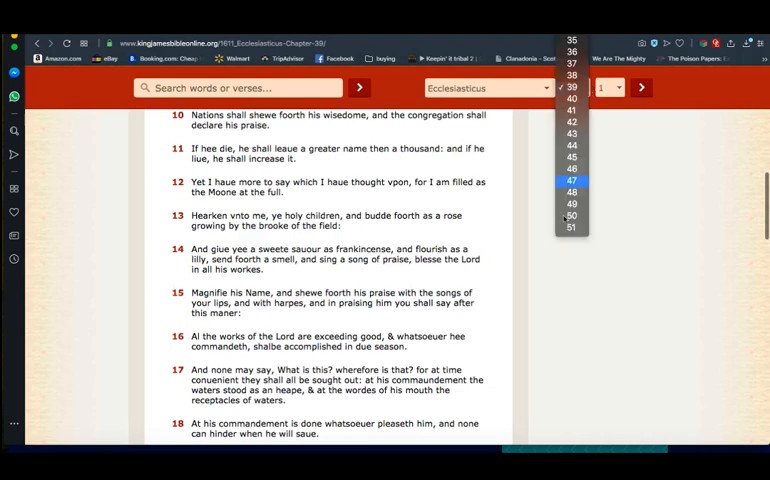
- Go to Ecclesiasticus chapter 40 and read down to verses 5 through 14
click(572, 88)
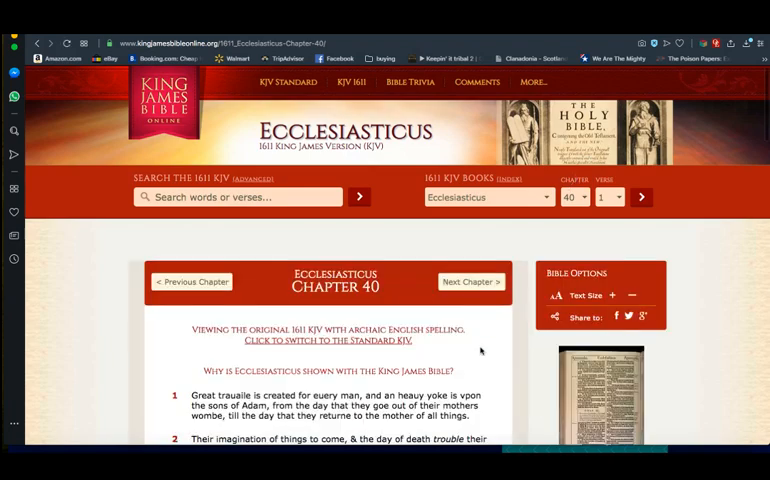
scroll(down, 3)
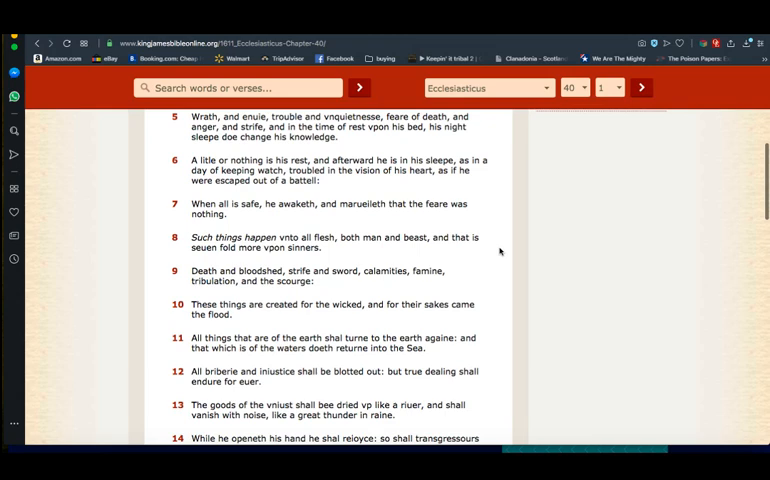
scroll(down, 3)
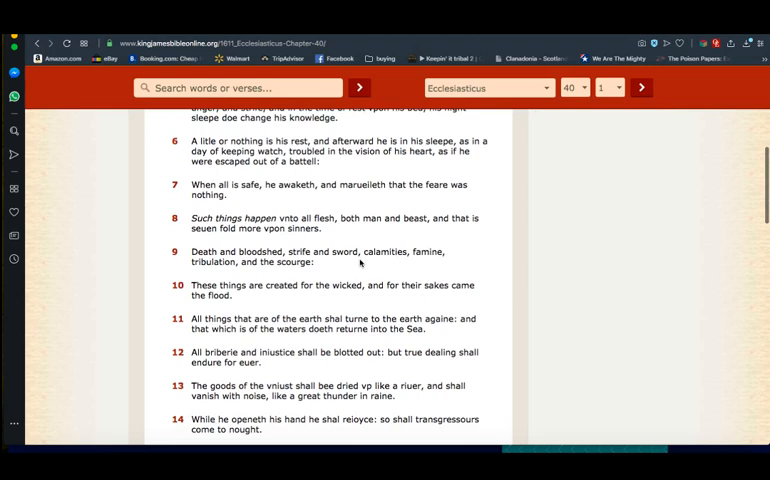
mouse_move(328, 280)
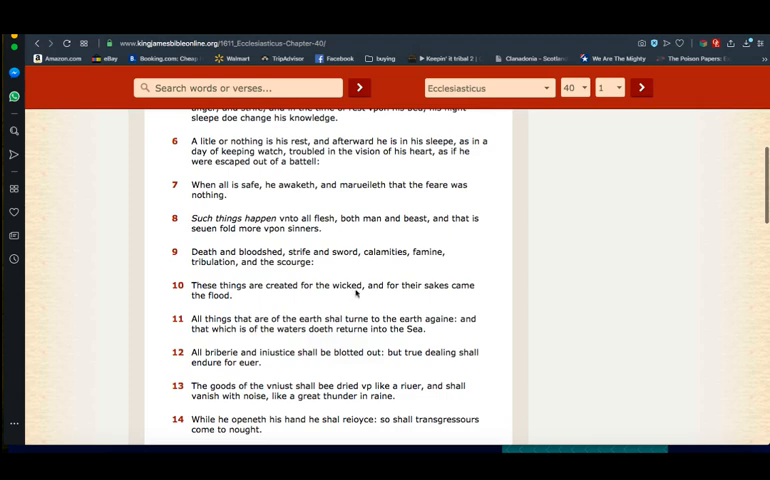
mouse_move(352, 296)
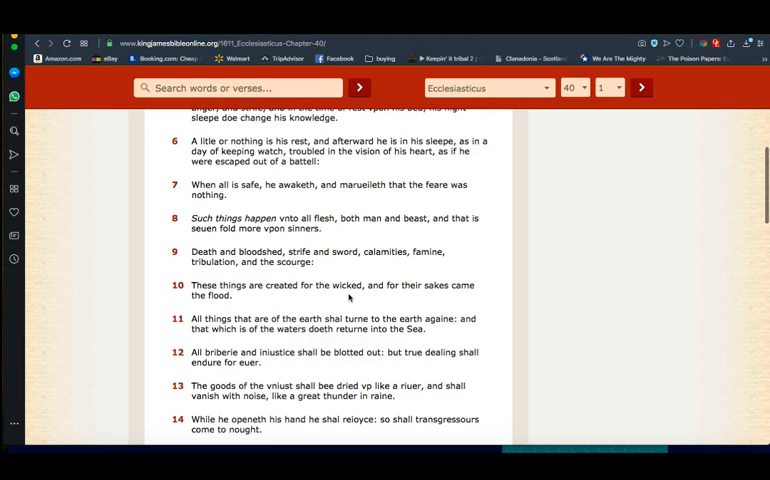
mouse_move(372, 308)
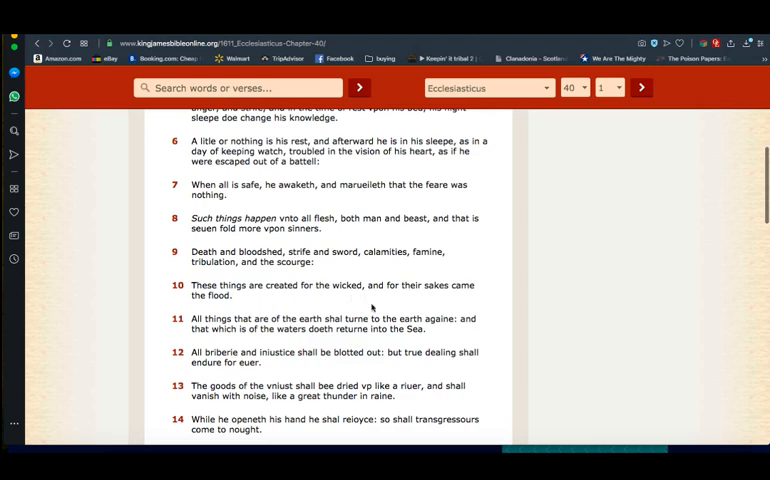
mouse_move(372, 308)
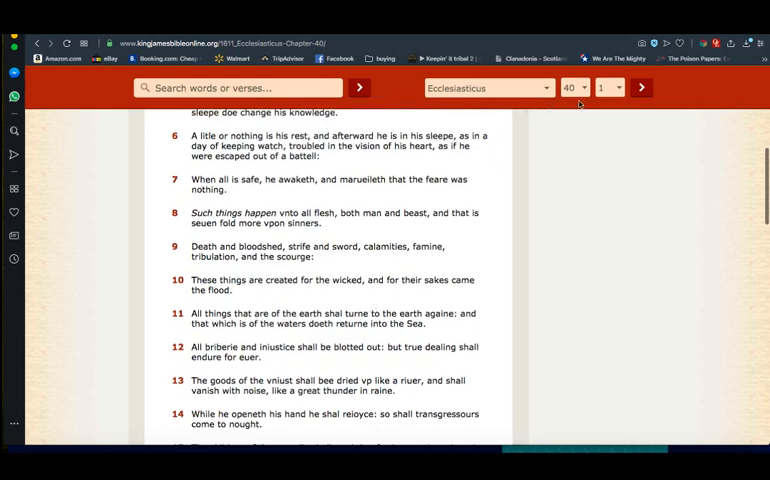
click(572, 88)
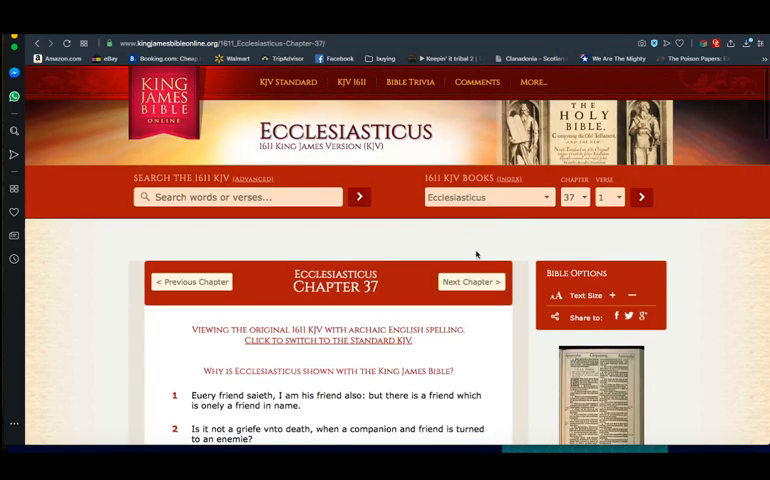
scroll(down, 3)
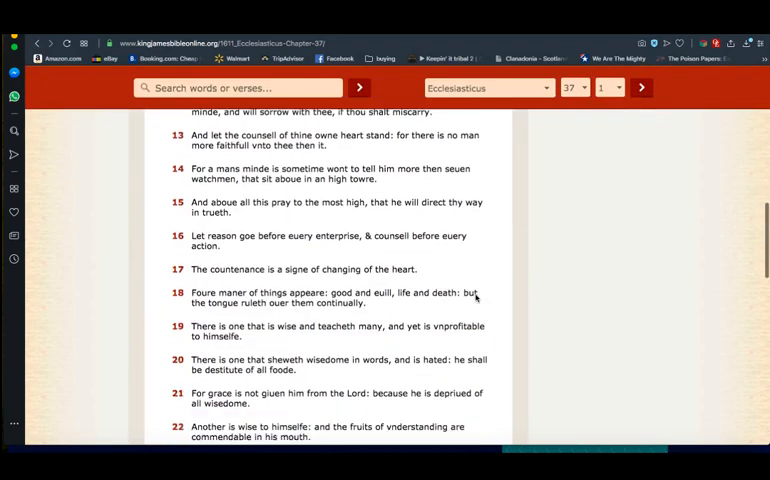
scroll(down, 3)
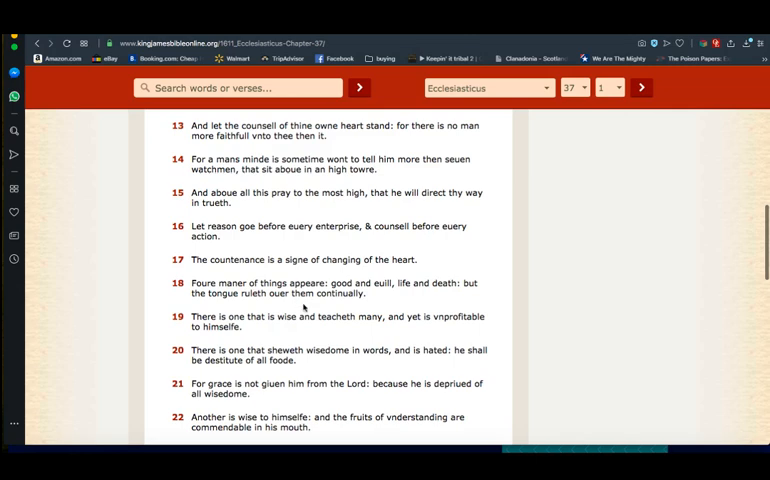
mouse_move(296, 308)
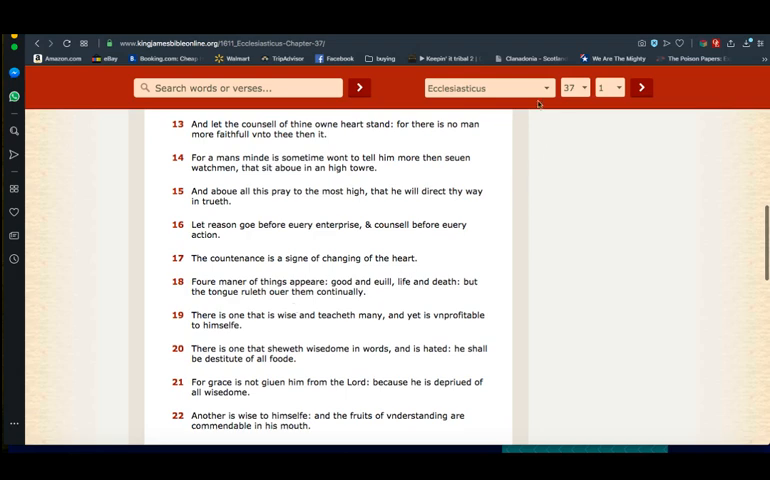
- Switch to 2 Esdras chapter 14 and read down through verses 10 to 21
click(488, 88)
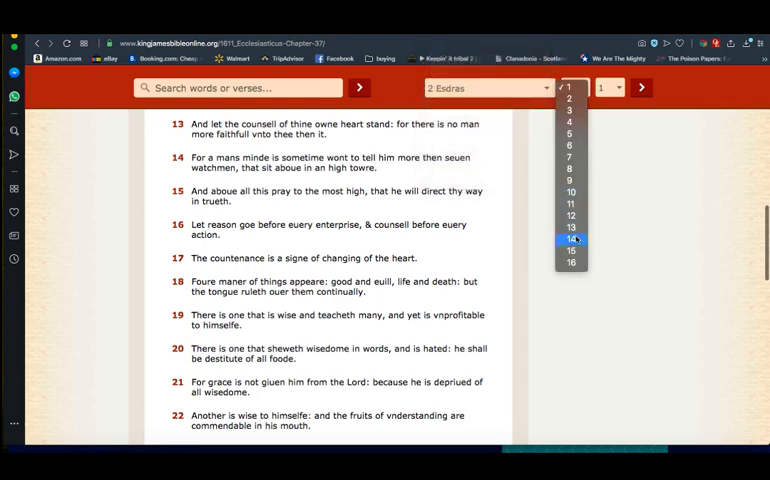
click(572, 238)
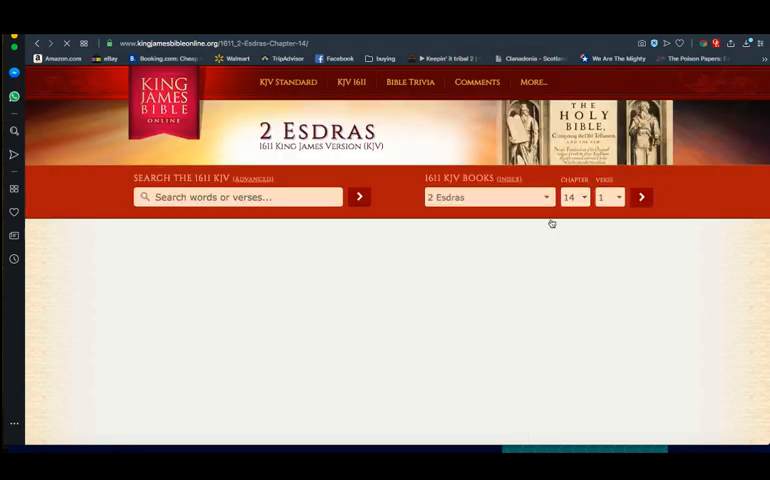
scroll(down, 3)
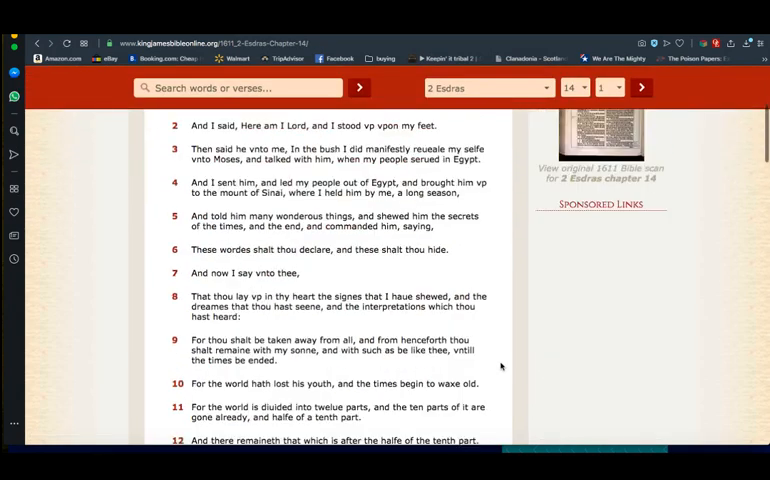
scroll(down, 3)
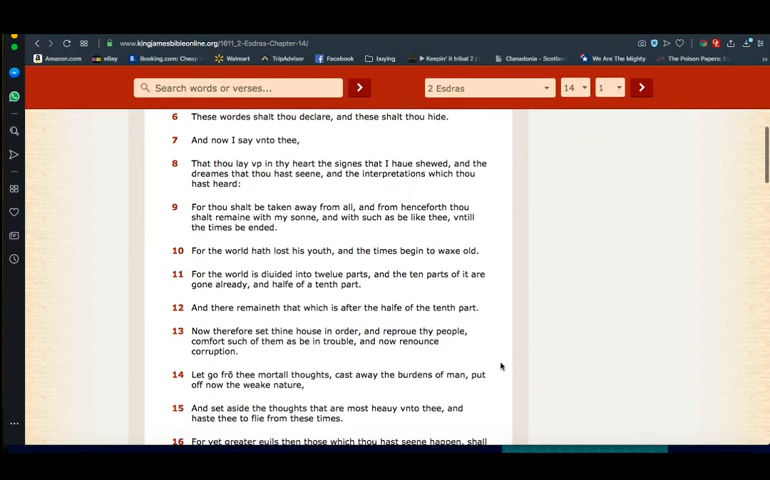
mouse_move(490, 372)
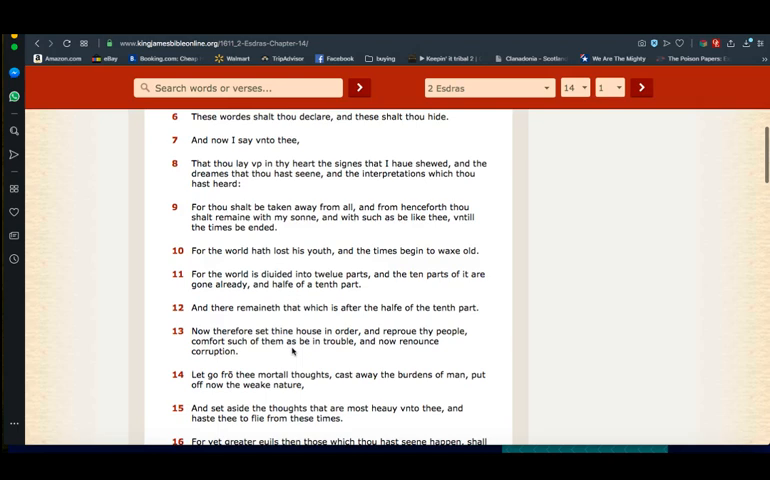
scroll(down, 3)
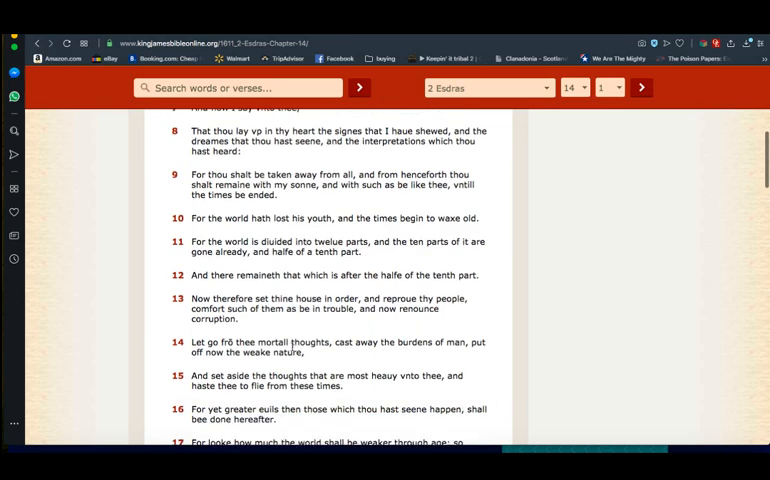
scroll(down, 3)
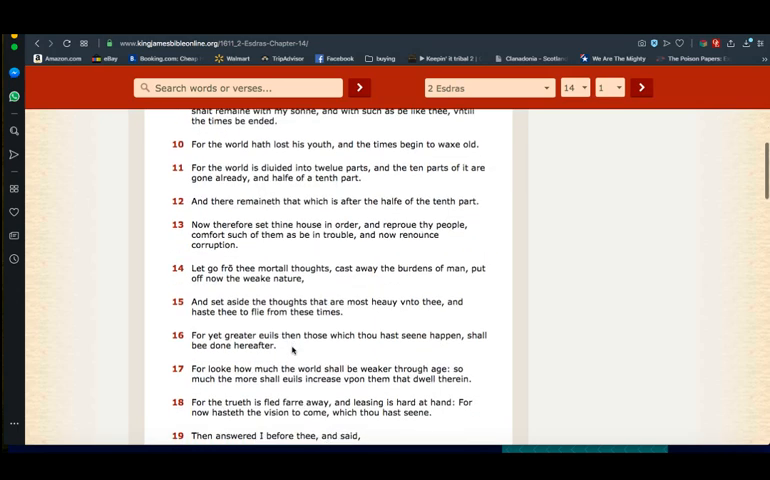
scroll(down, 3)
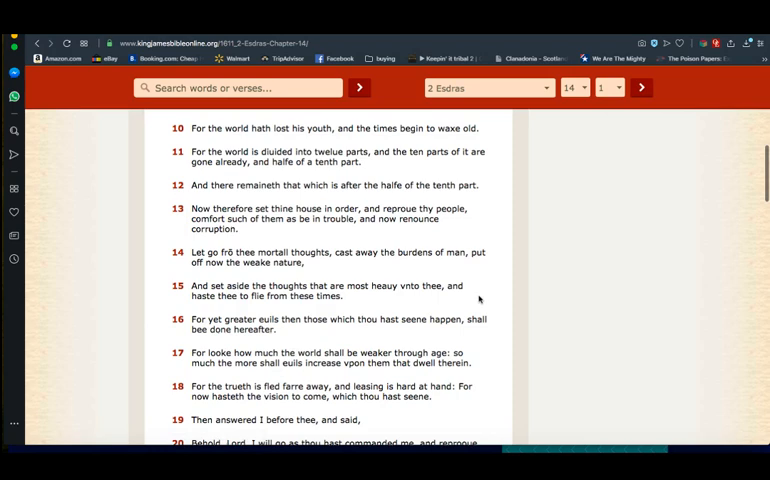
mouse_move(504, 310)
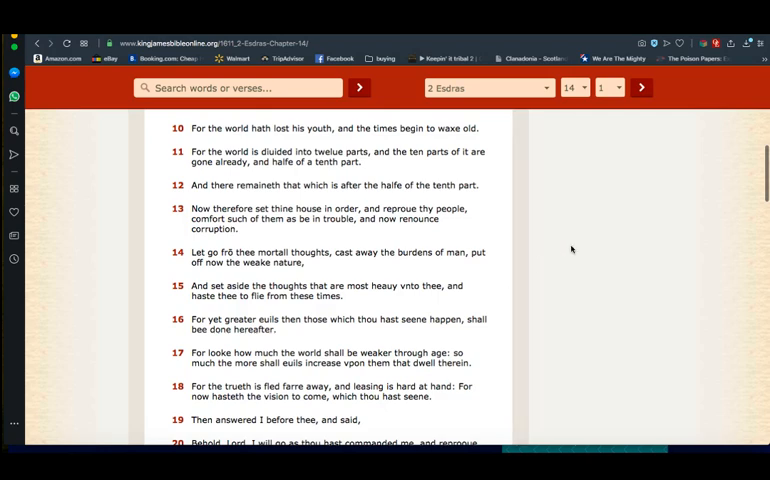
mouse_move(684, 110)
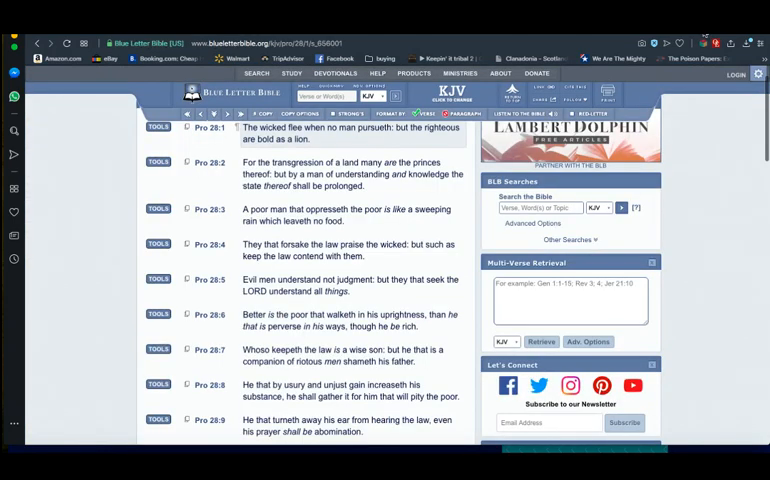
- Show Matthew 11 (KJV) in Blue Letter Bible, scrolled to verses 8–14 about John the Baptist
click(330, 96)
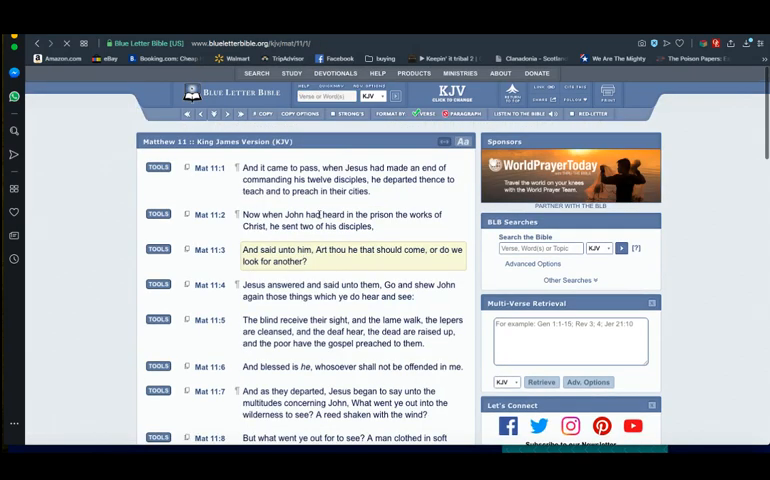
scroll(down, 3)
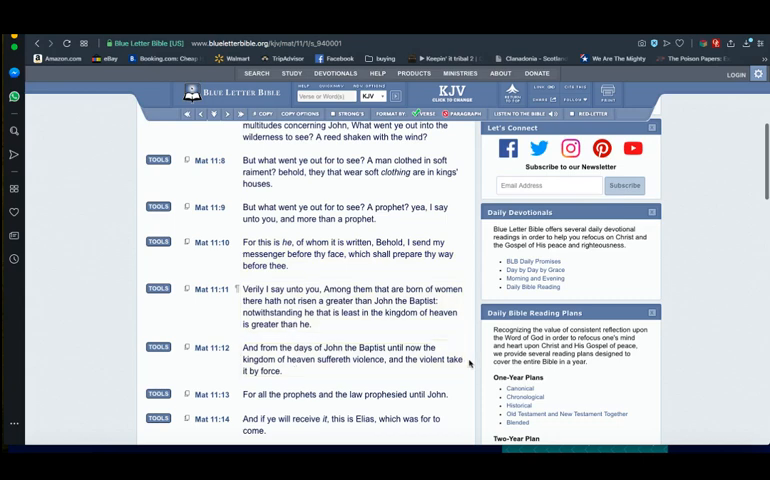
mouse_move(478, 366)
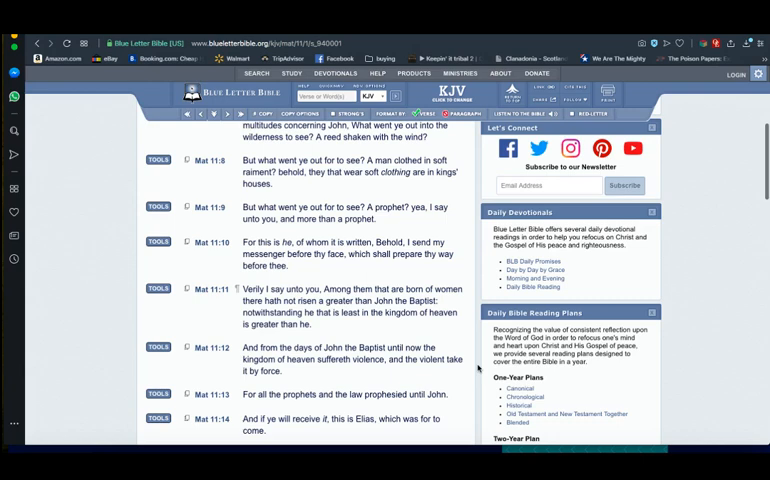
mouse_move(644, 268)
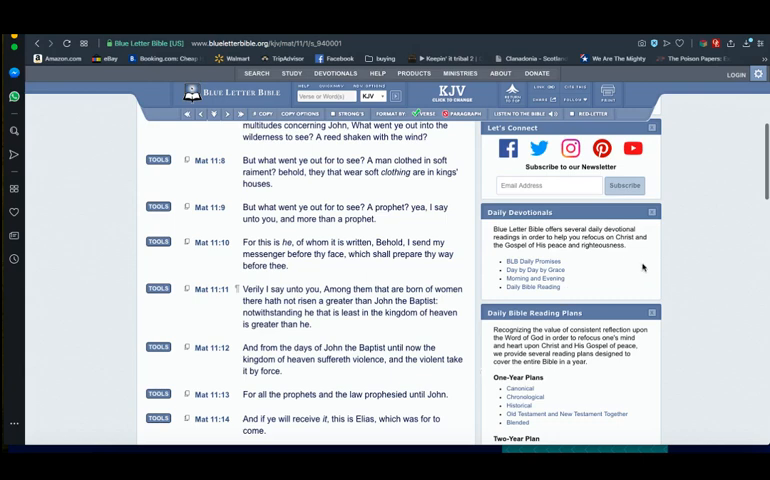
mouse_move(644, 268)
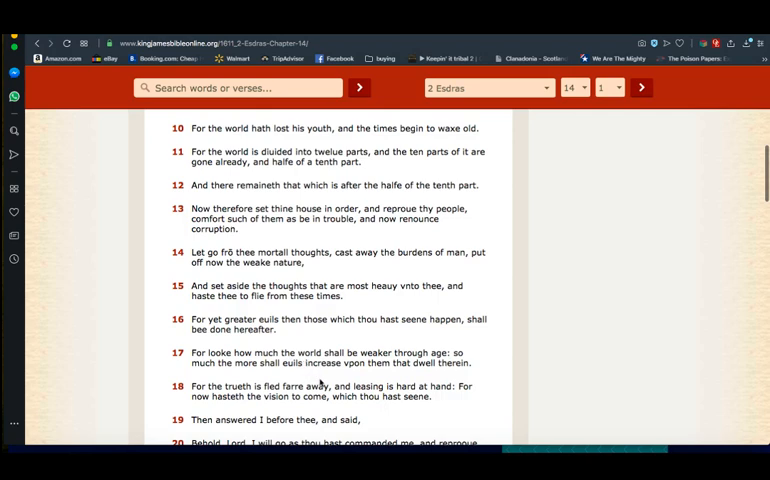
mouse_move(362, 380)
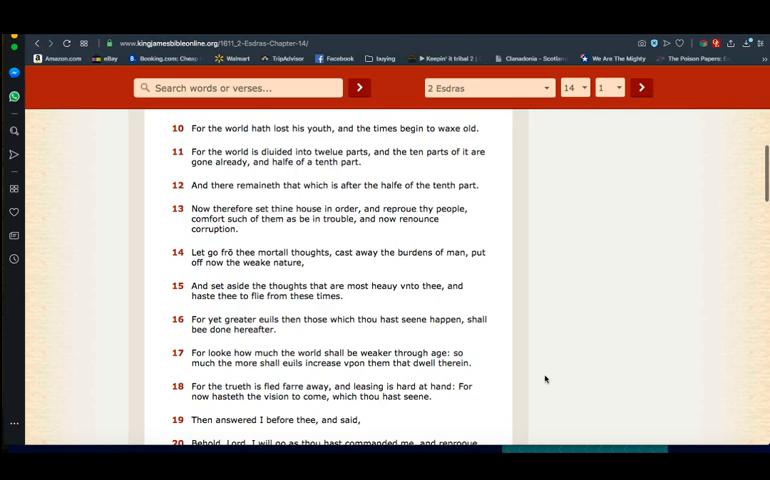
mouse_move(672, 72)
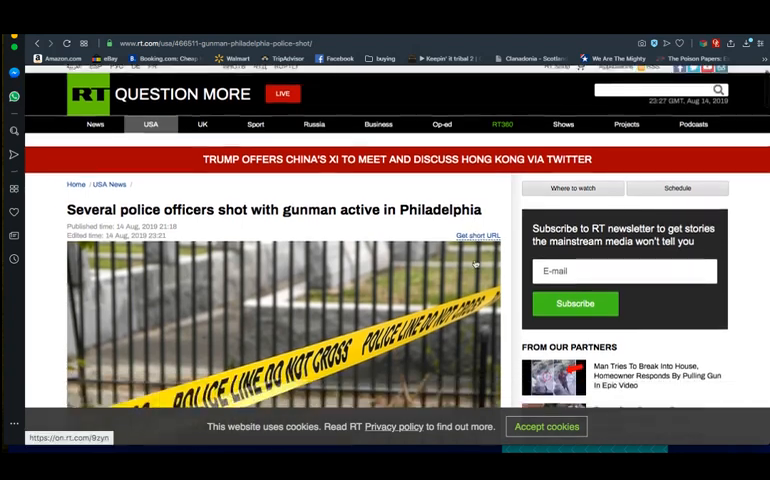
- Scroll down the RT article on police officers shot in Philadelphia
scroll(down, 3)
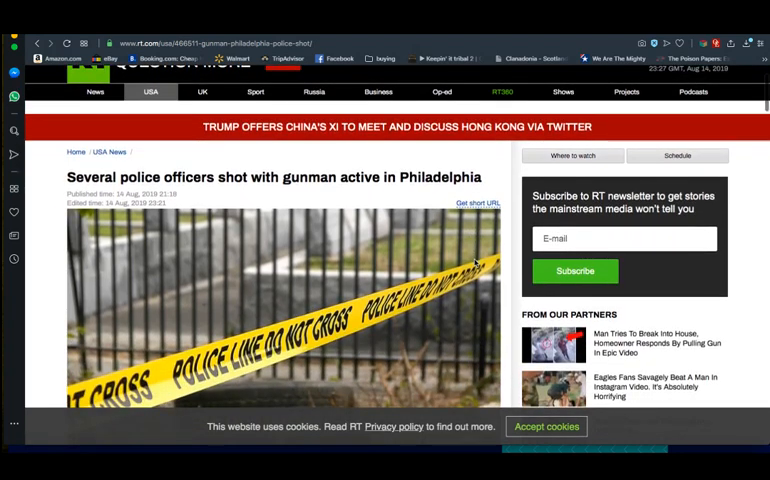